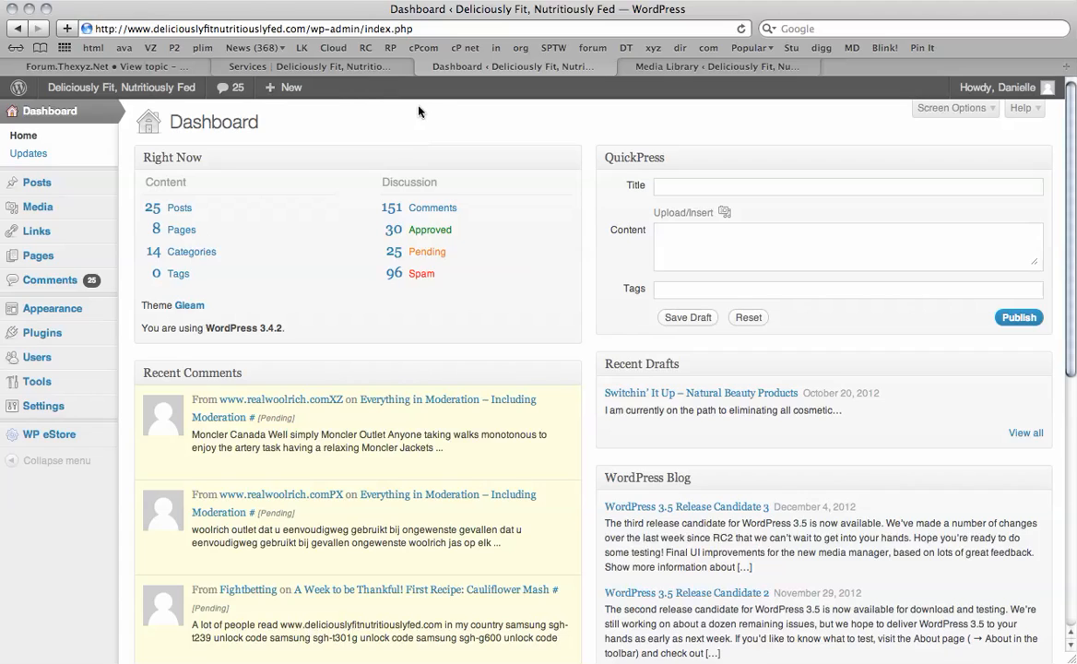
{"action": "mouse_move", "coordinate": [513, 122]}
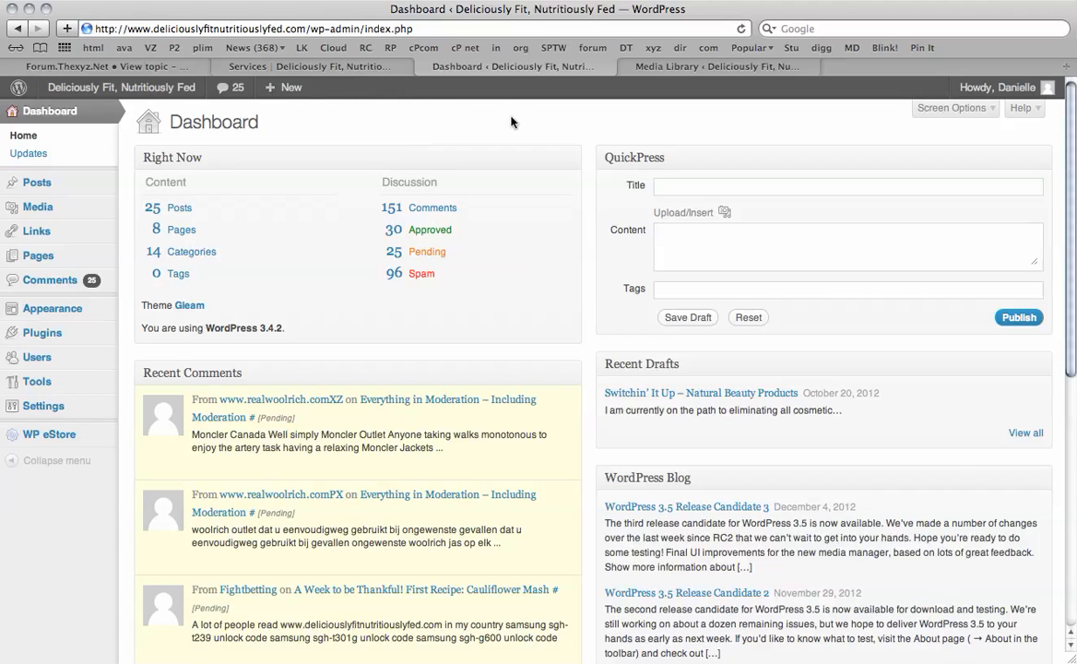
{"action": "mouse_move", "coordinate": [314, 81]}
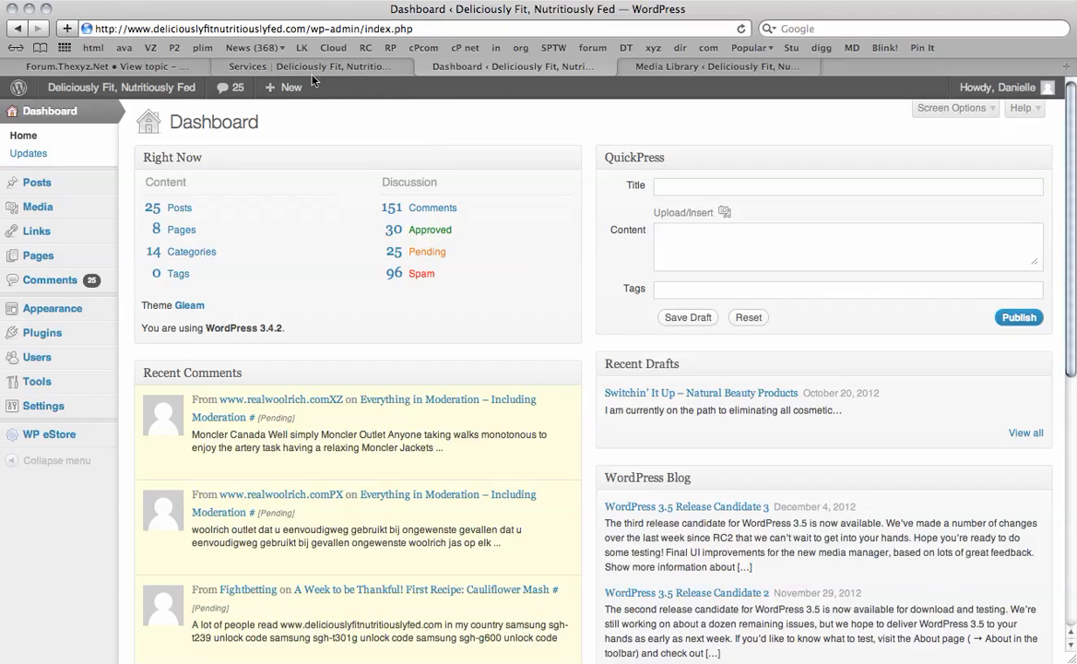
{"action": "mouse_move", "coordinate": [313, 65]}
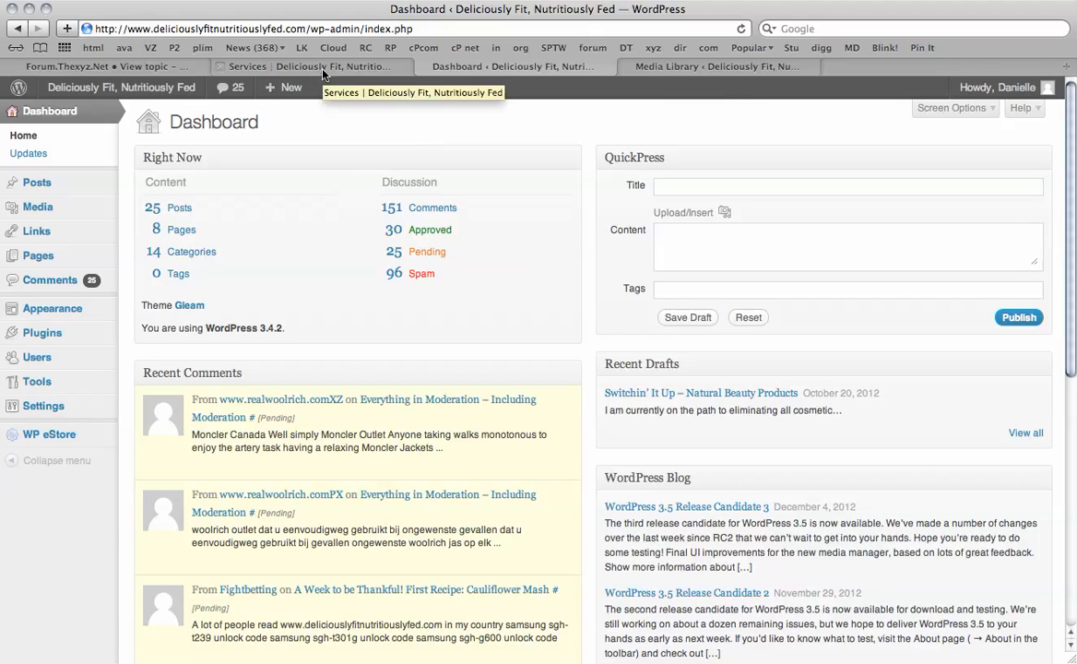
- View the live Services page, then bring up the eStore shortcodes forum post
{"action": "left_click", "coordinate": [309, 65]}
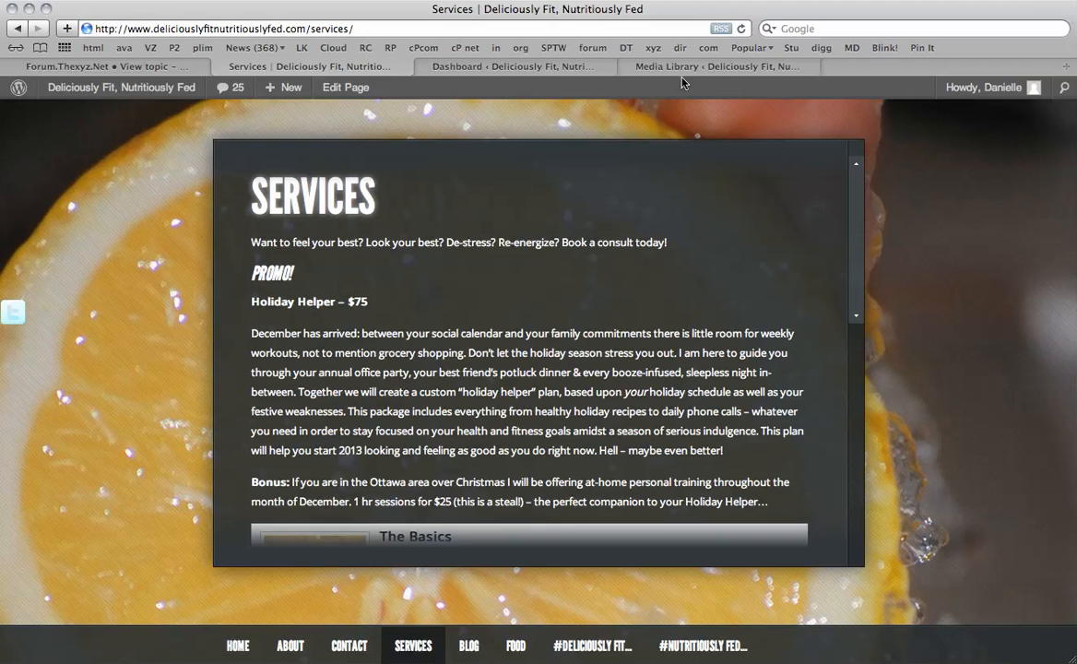
{"action": "left_click", "coordinate": [710, 65]}
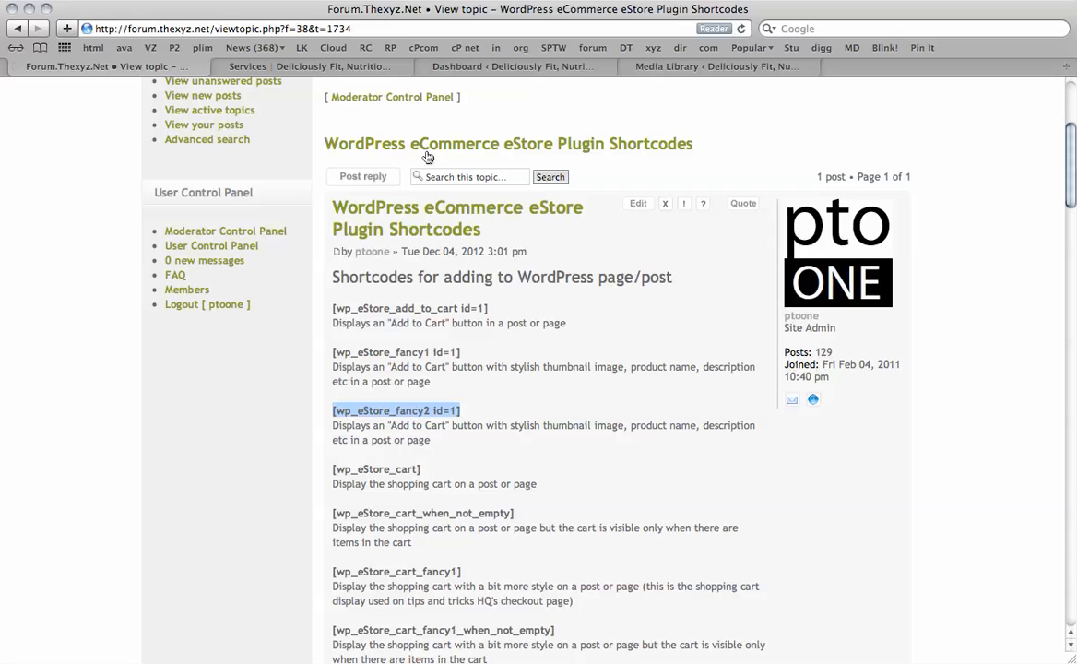
{"action": "scroll", "scroll_direction": "down", "scroll_amount": 3}
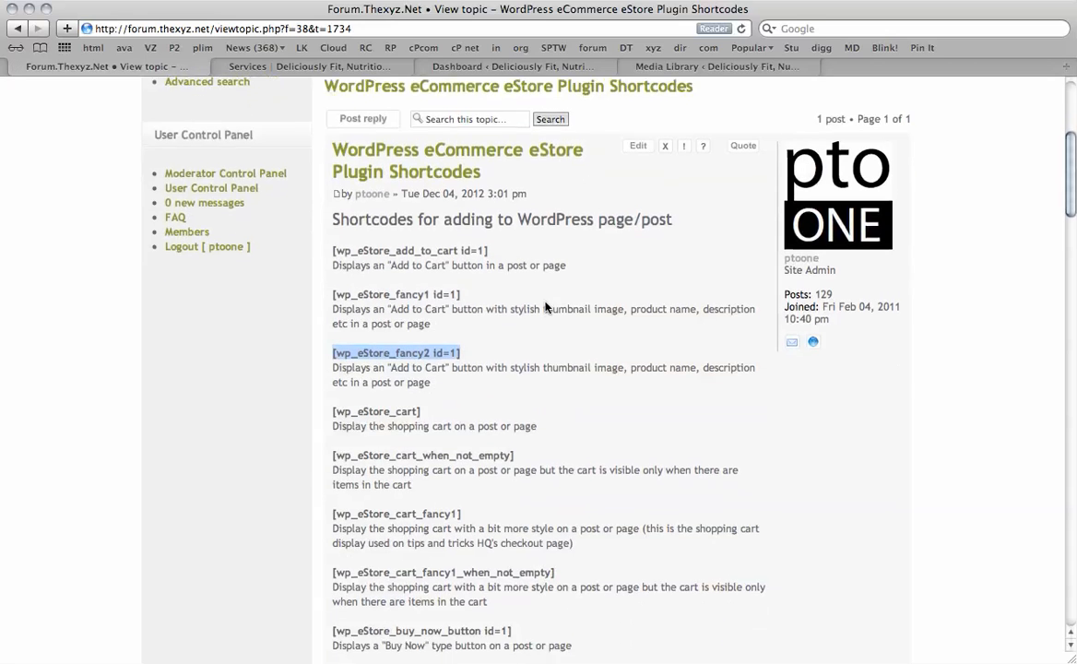
{"action": "scroll", "scroll_direction": "down", "scroll_amount": 3}
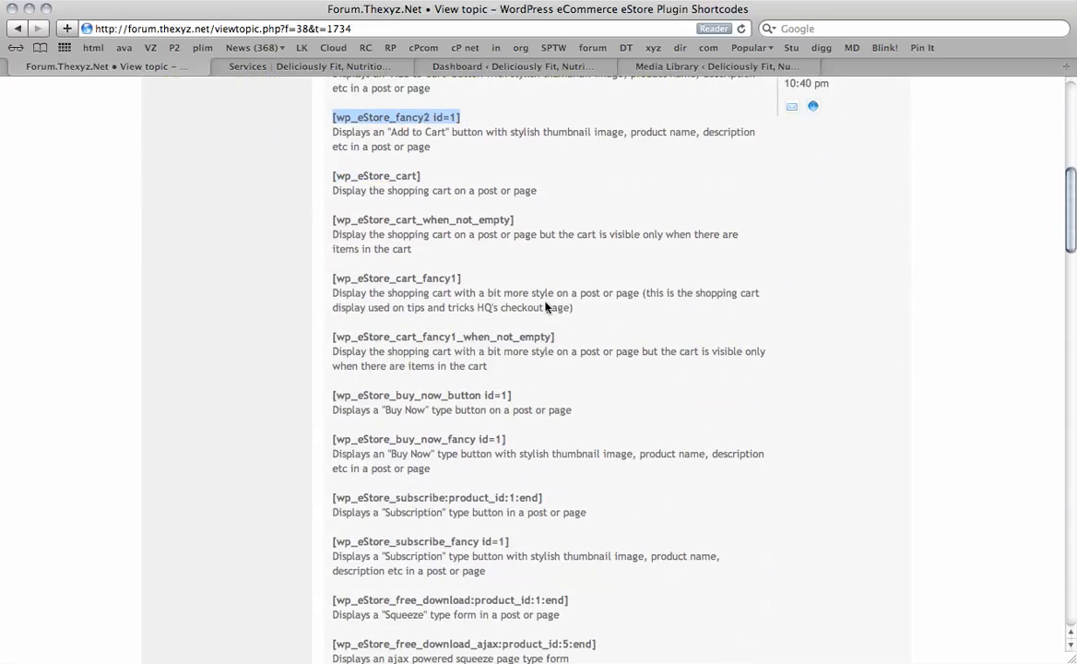
{"action": "scroll", "scroll_direction": "down", "scroll_amount": 3}
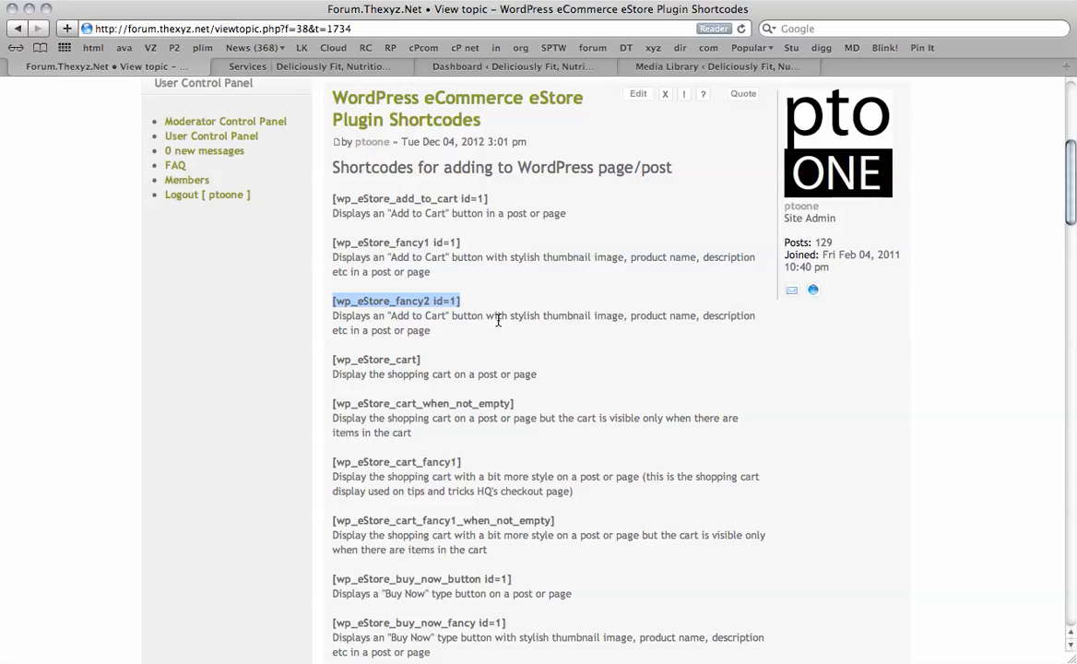
{"action": "mouse_move", "coordinate": [732, 332]}
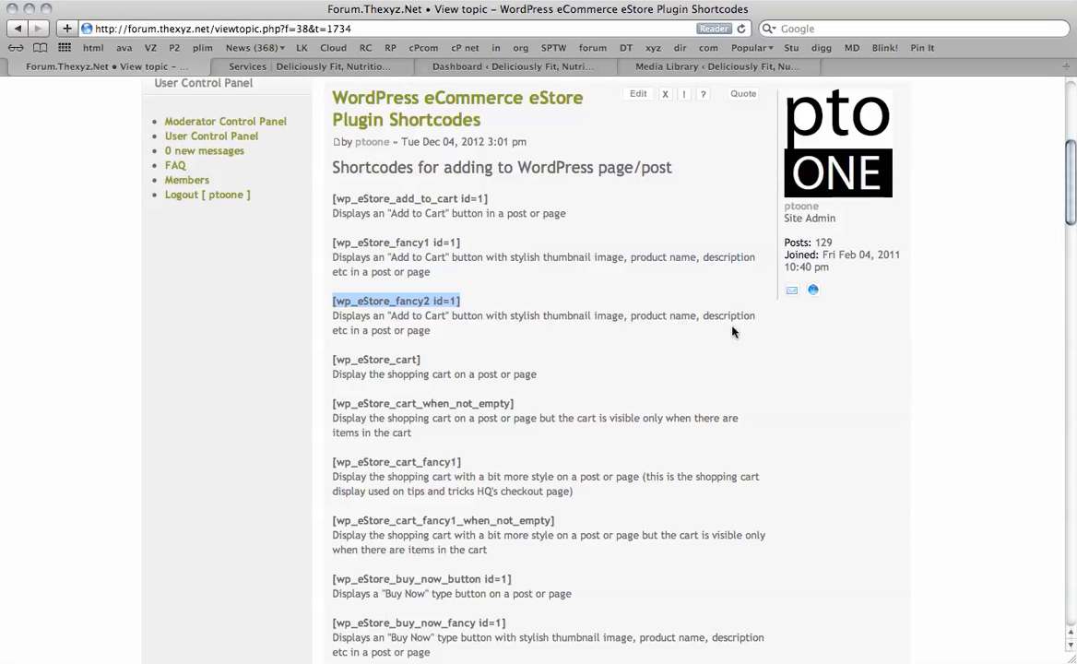
{"action": "mouse_move", "coordinate": [721, 146]}
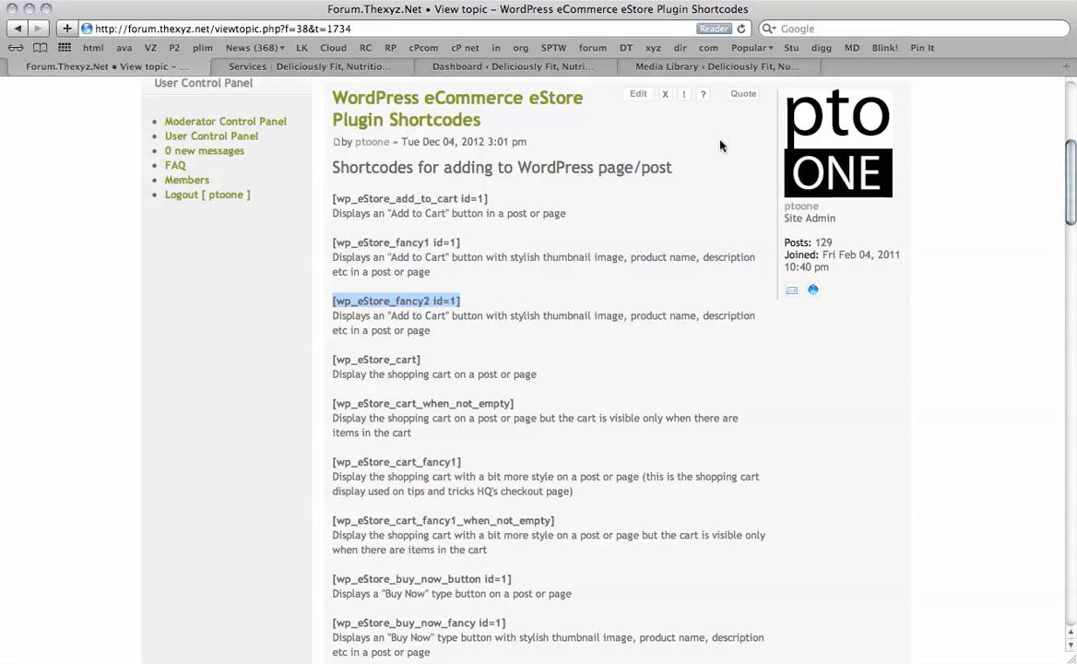
{"action": "mouse_move", "coordinate": [388, 65]}
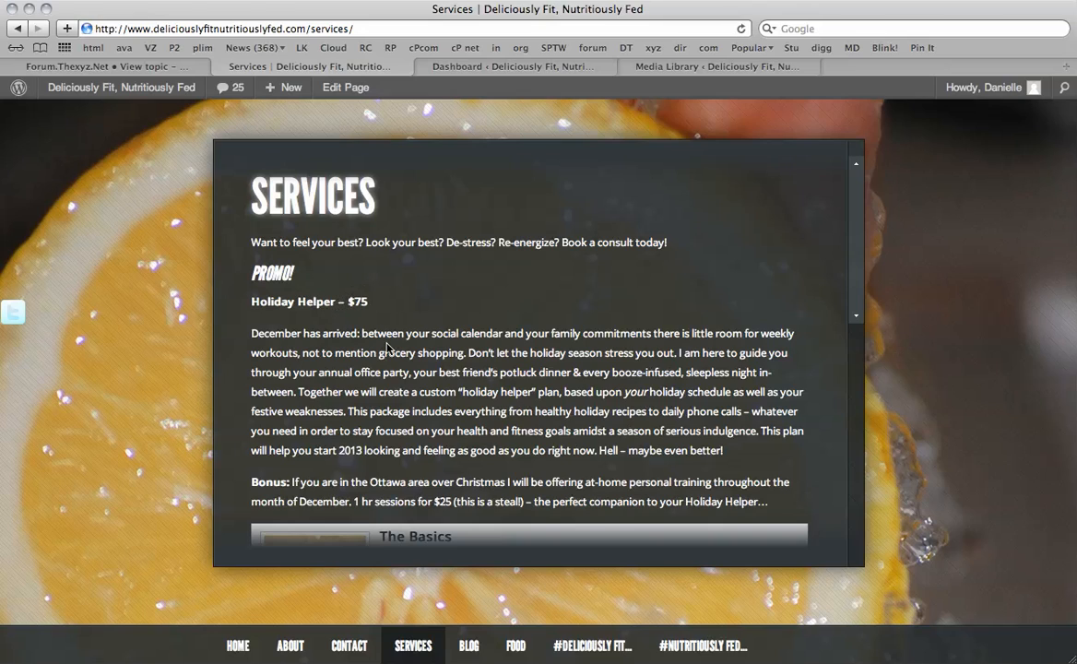
- Copy the Holiday Helper description and bonus paragraphs, then return to the dashboard
{"action": "scroll", "scroll_direction": "down", "scroll_amount": 3}
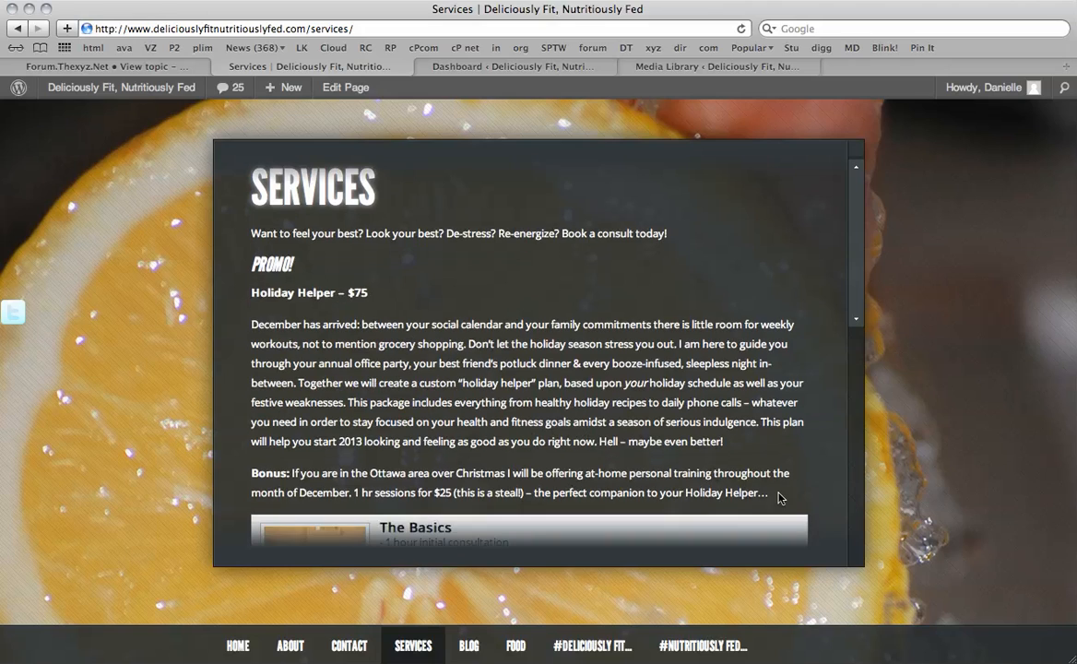
{"action": "left_click_drag", "start_coordinate": [251, 323], "coordinate": [766, 493]}
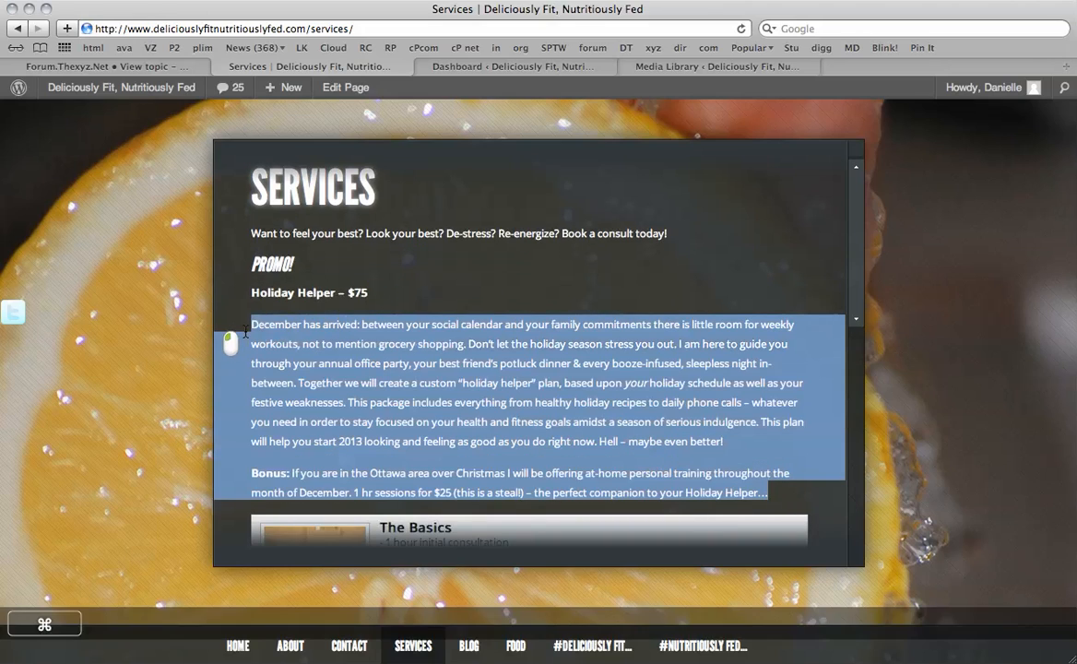
{"action": "key", "text": "cmd+c"}
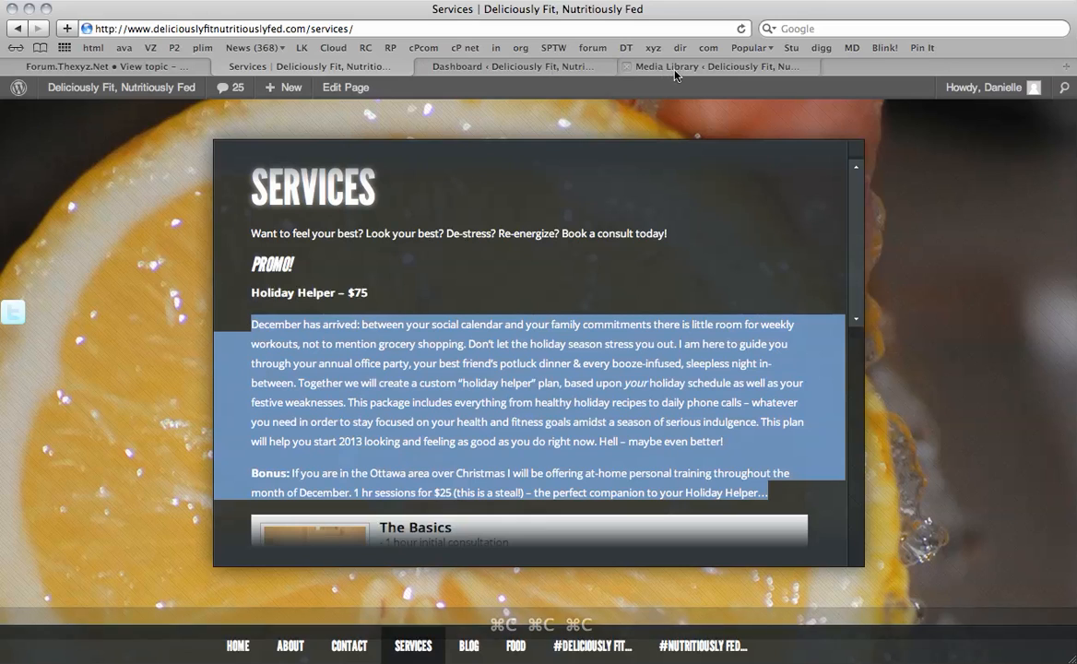
{"action": "left_click", "coordinate": [510, 65]}
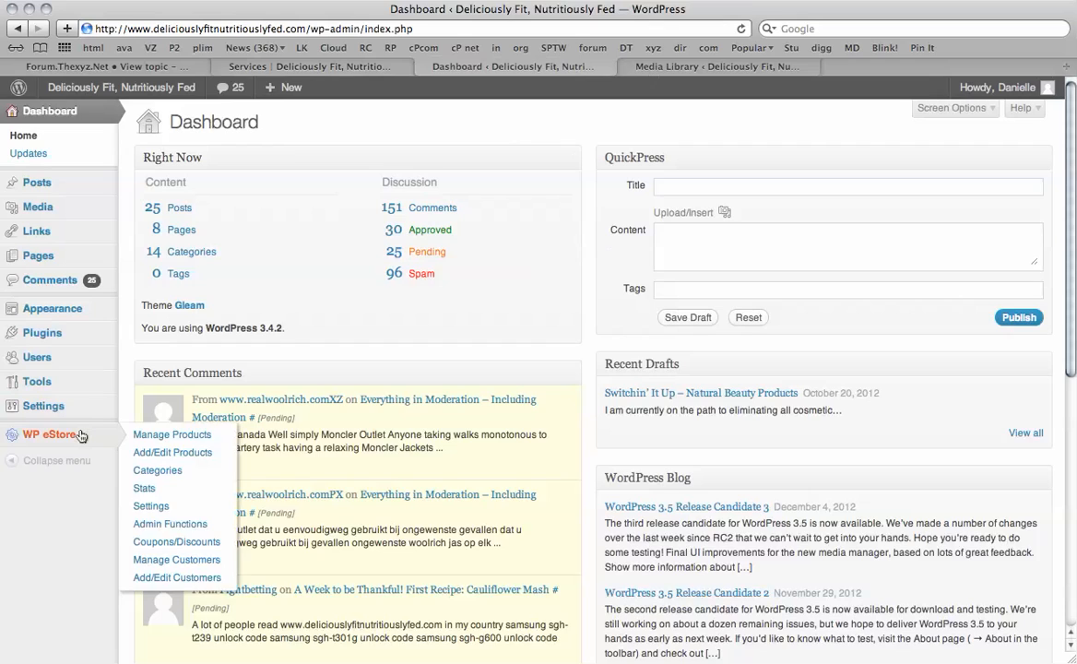
- Start a new eStore product and add <p> before the pasted Bonus paragraph in its description
{"action": "left_click", "coordinate": [172, 452]}
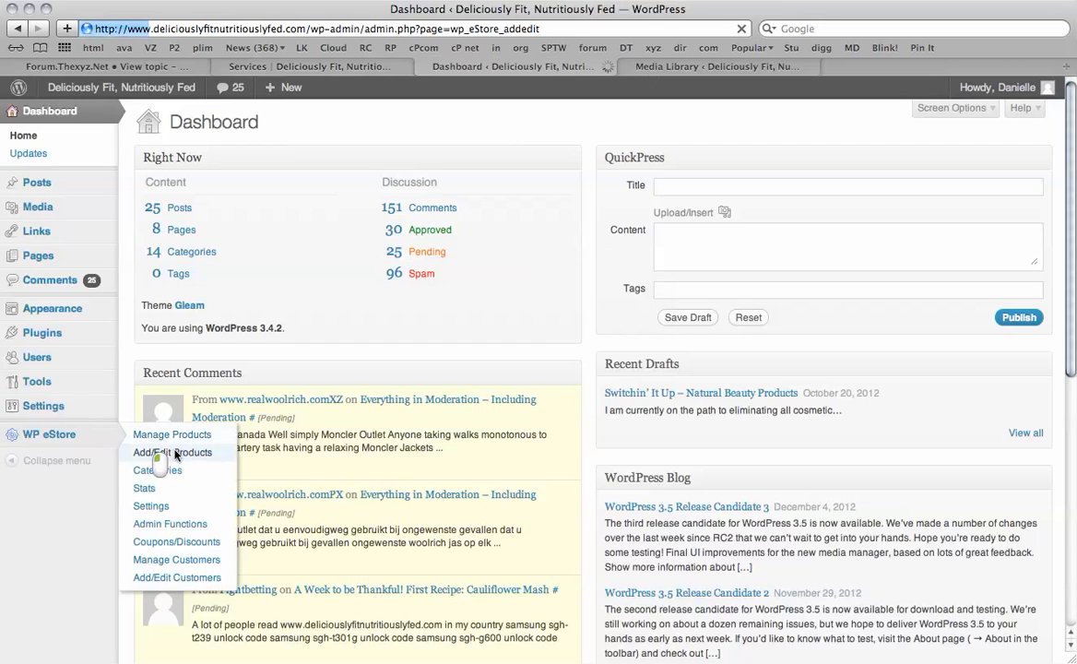
{"action": "left_click", "coordinate": [171, 451]}
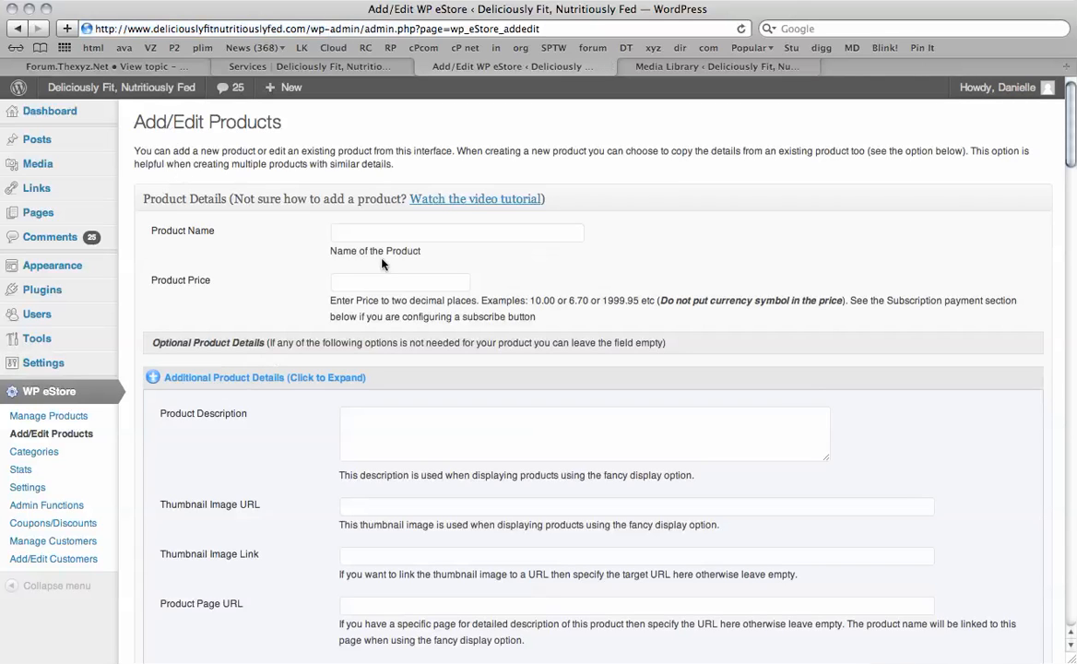
{"action": "mouse_move", "coordinate": [472, 277]}
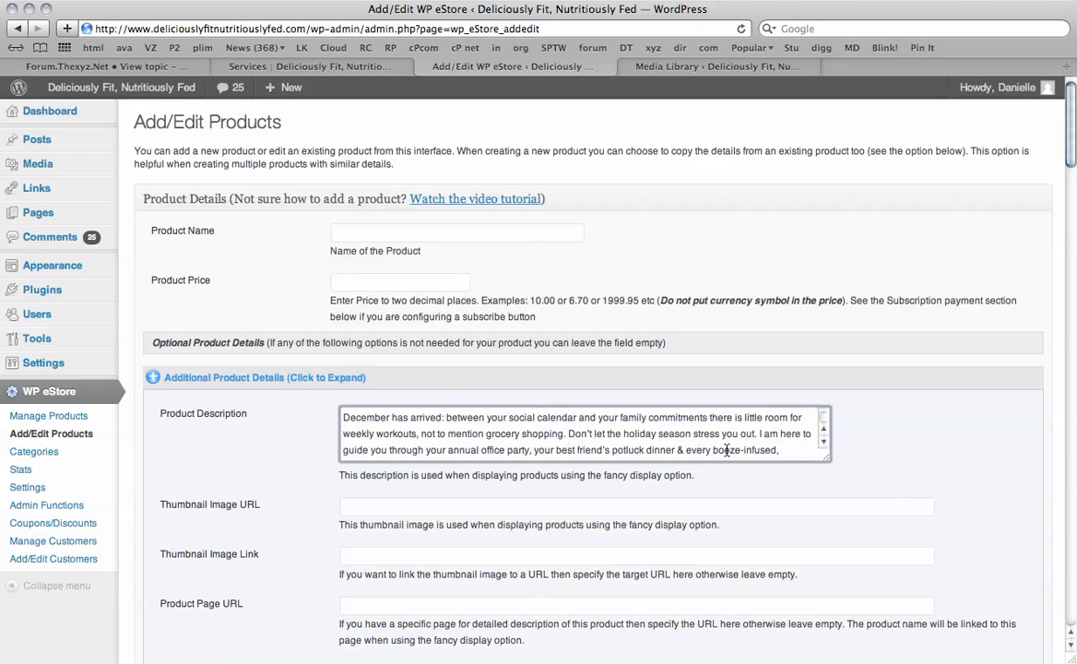
{"action": "scroll", "scroll_direction": "down", "scroll_amount": 3}
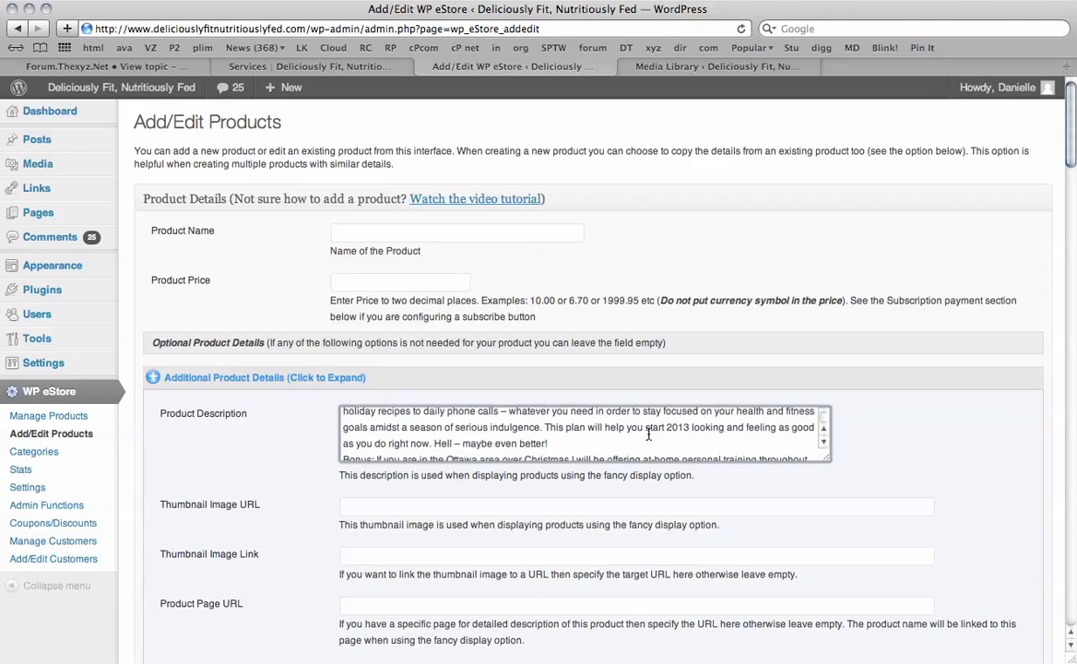
{"action": "scroll", "scroll_direction": "down", "scroll_amount": 3}
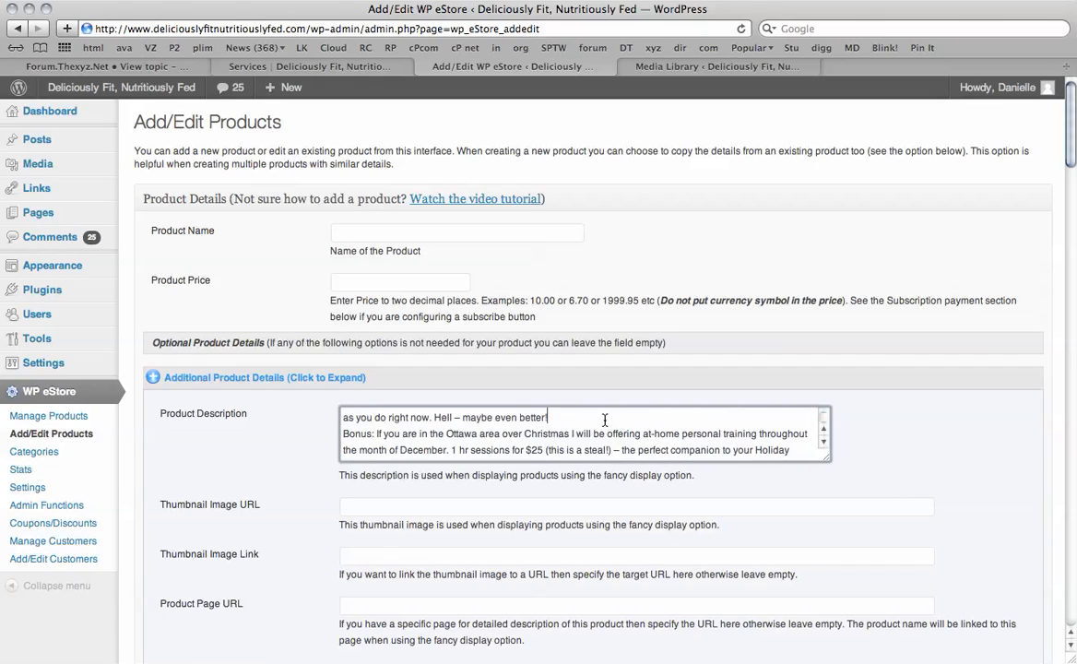
{"action": "type", "text": "<p>"}
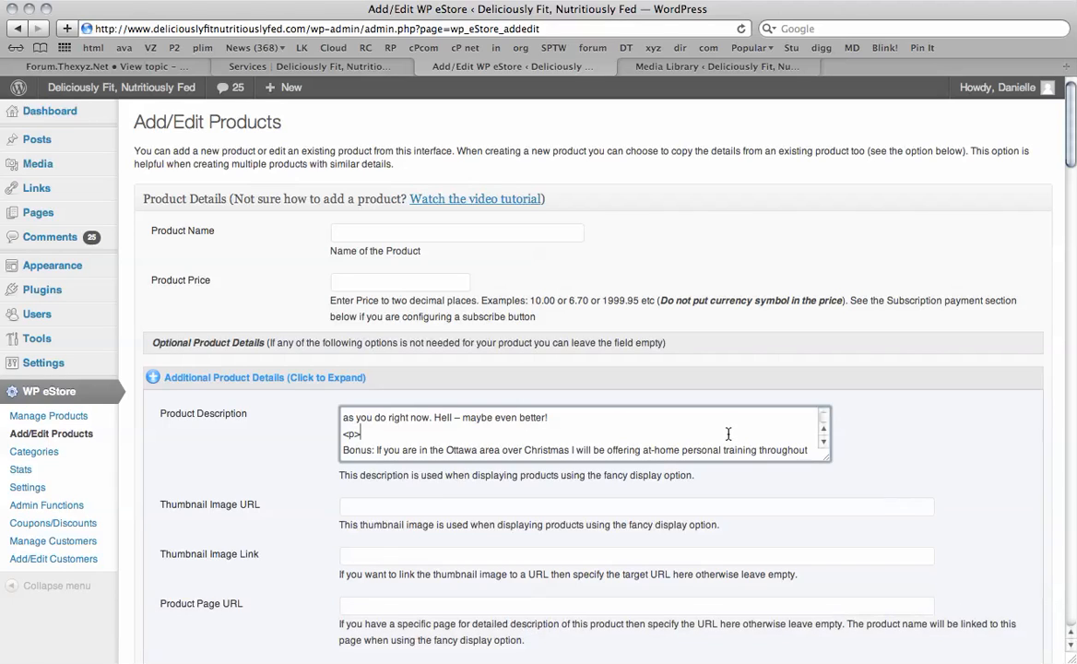
{"action": "mouse_move", "coordinate": [742, 600]}
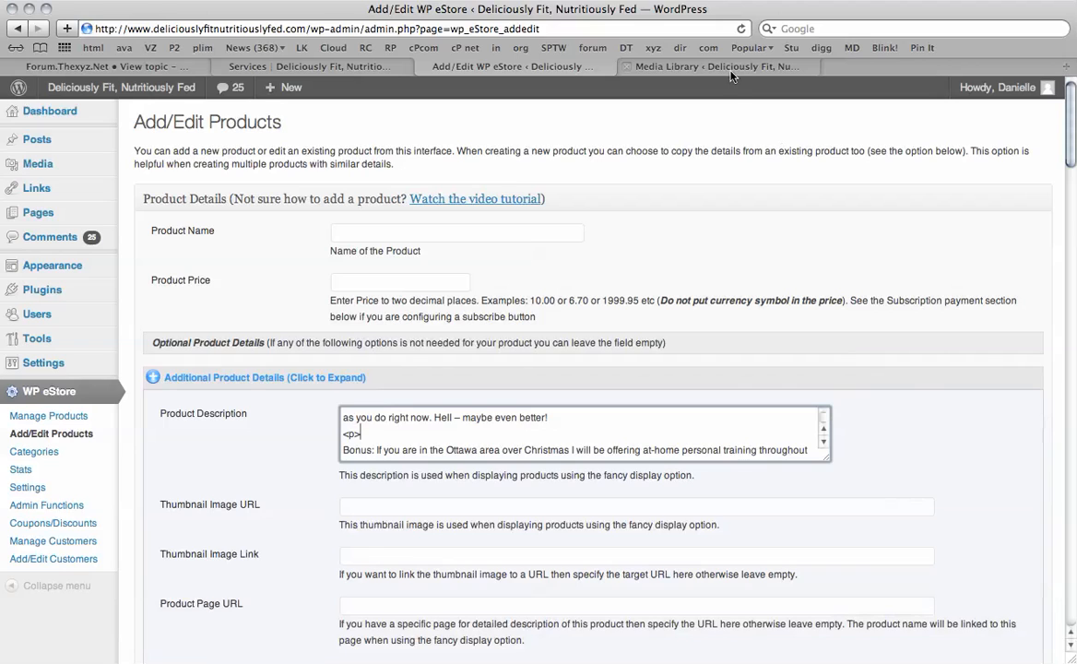
- Browse the media library's IMG_0605 details, then open the Cookie Picture image's Edit Media page
{"action": "left_click", "coordinate": [714, 65]}
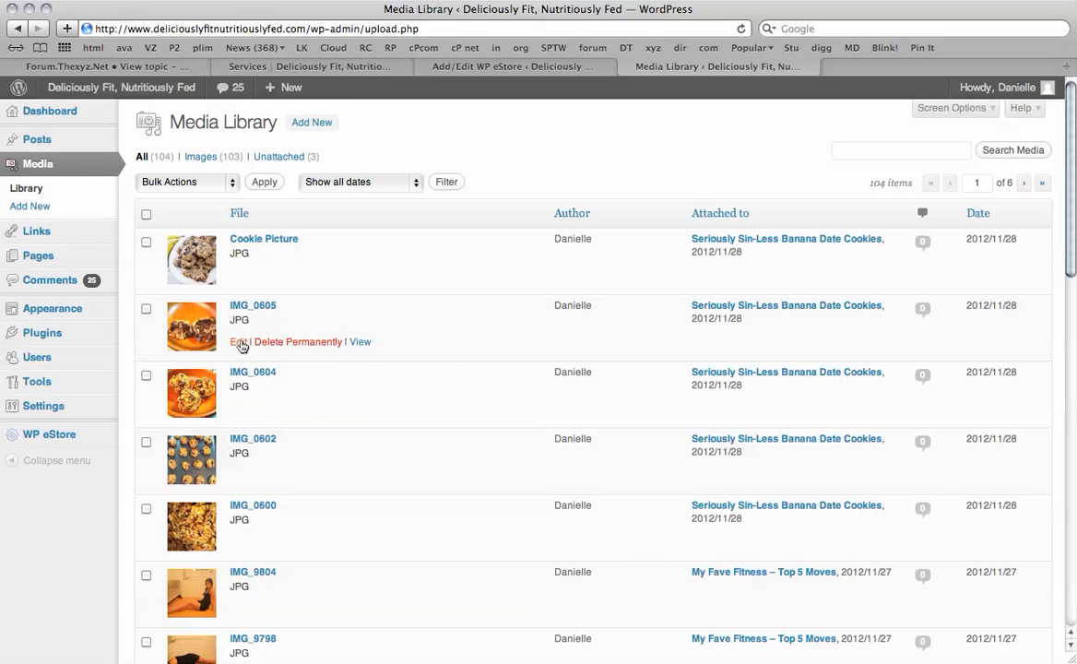
{"action": "left_click", "coordinate": [237, 341]}
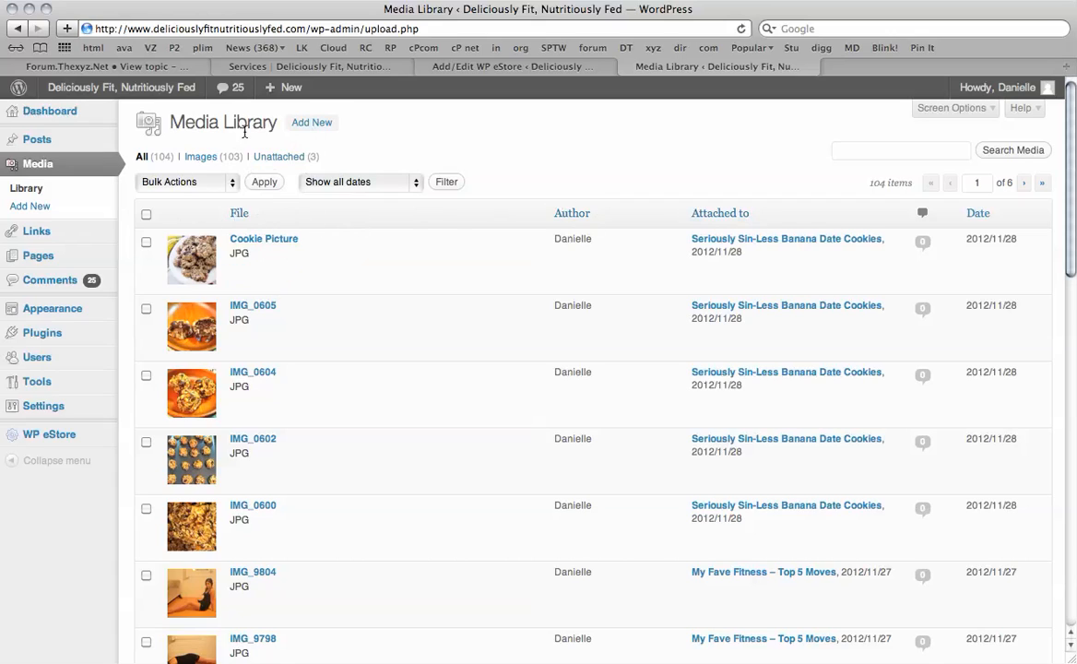
{"action": "mouse_move", "coordinate": [264, 249]}
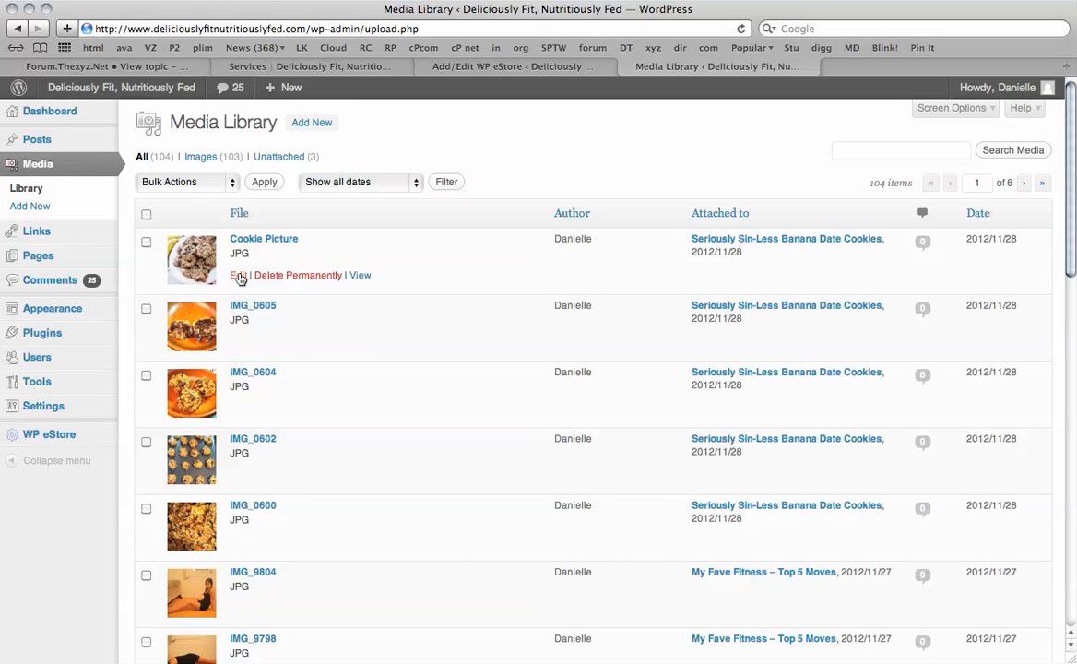
{"action": "left_click", "coordinate": [238, 274]}
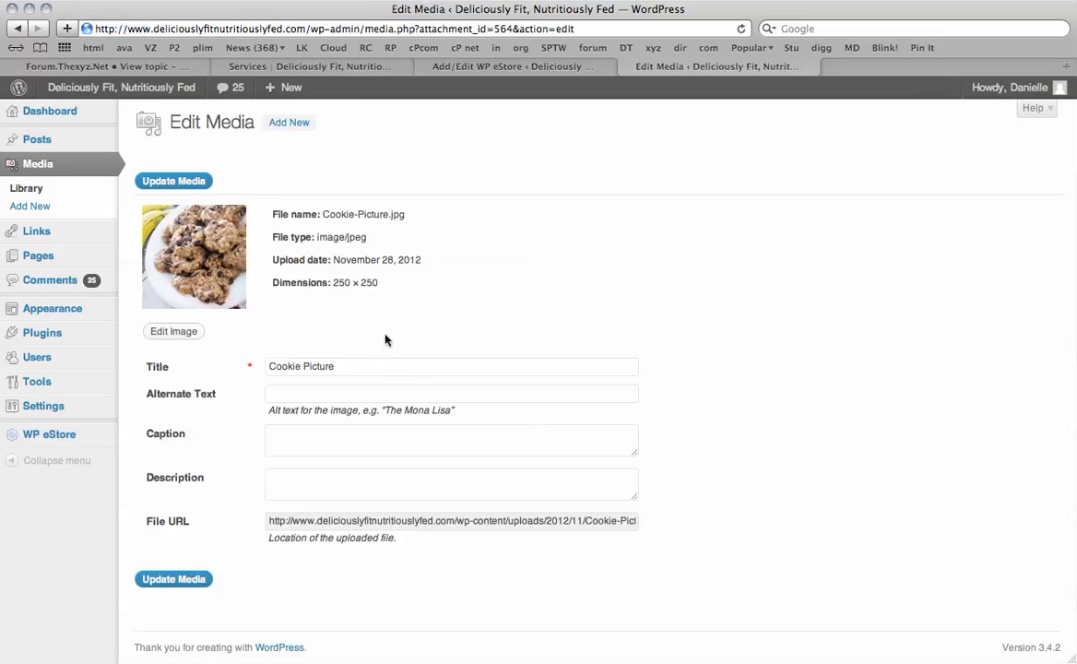
{"action": "mouse_move", "coordinate": [373, 528]}
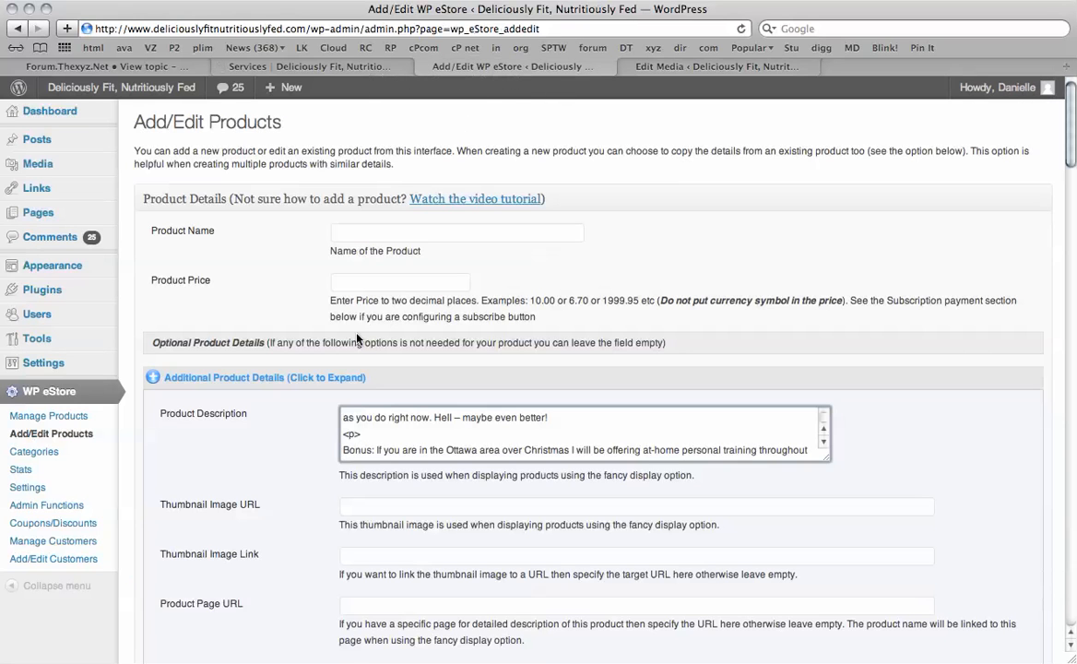
- Paste the IMG_0605.jpg upload address into the product's Thumbnail Image URL field
{"action": "scroll", "scroll_direction": "down", "scroll_amount": 3}
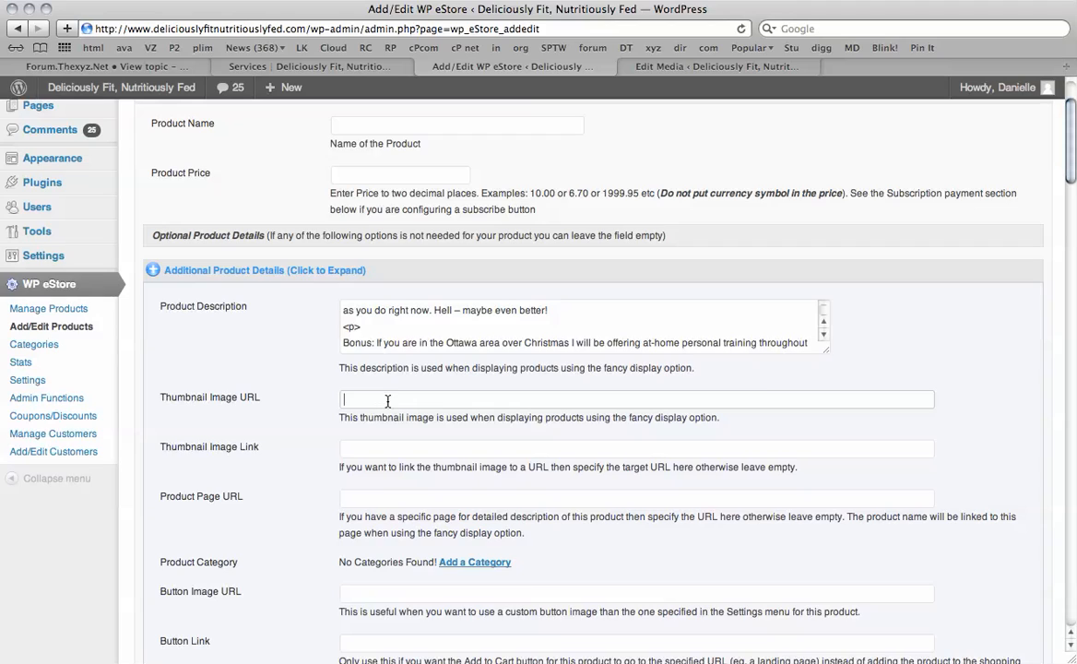
{"action": "key", "text": "cmd+v"}
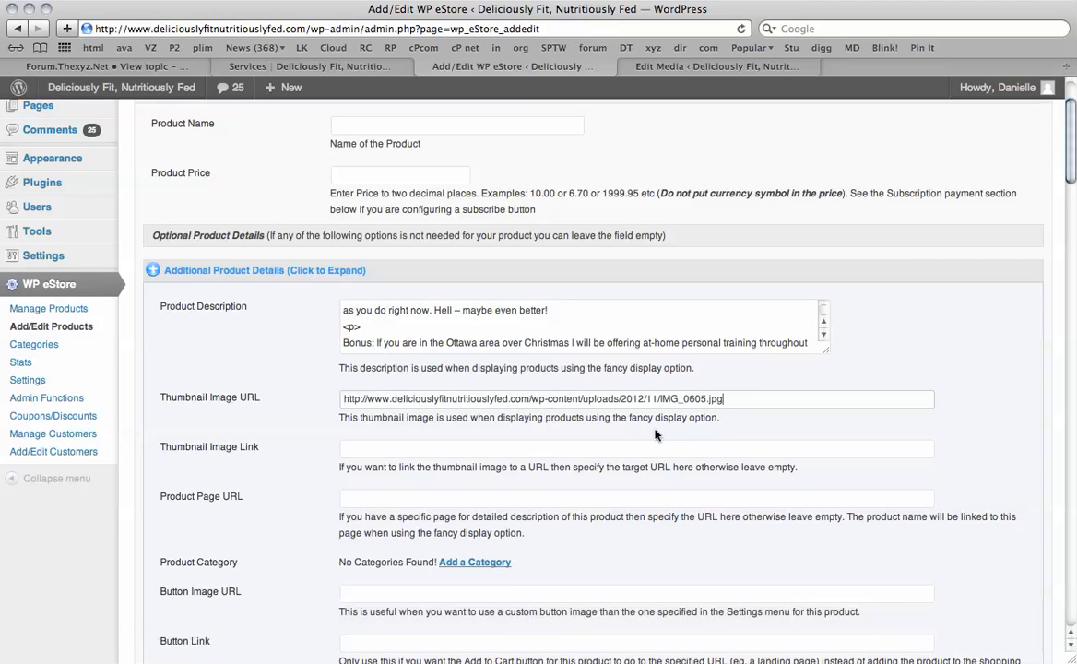
{"action": "mouse_move", "coordinate": [478, 469]}
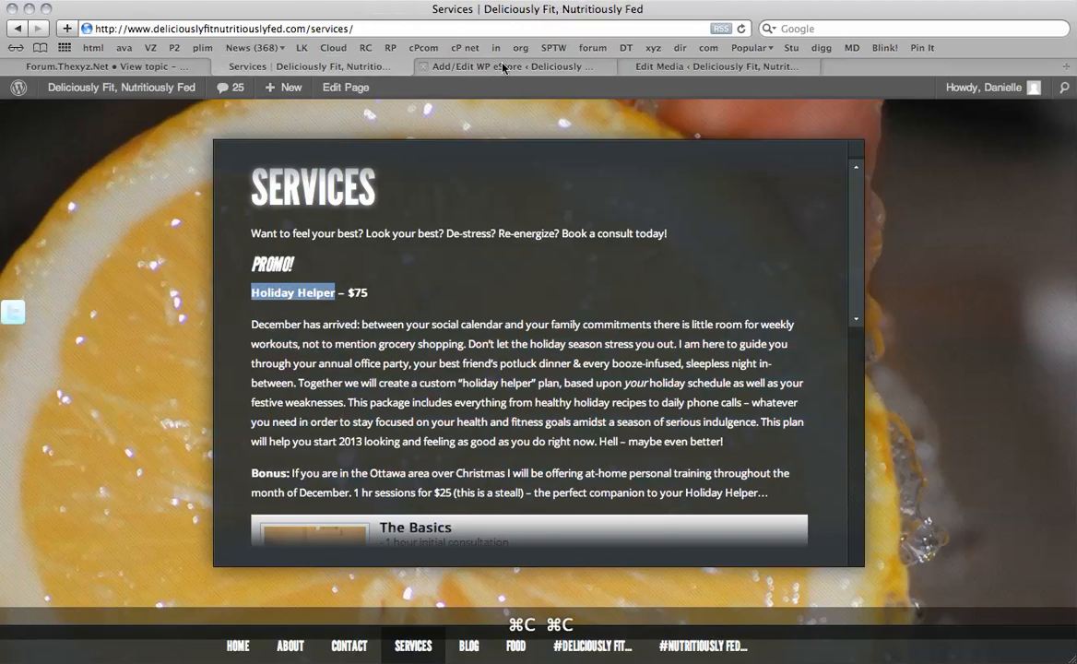
- Go back to the product form showing Holiday Helper priced at 75
{"action": "left_click", "coordinate": [507, 66]}
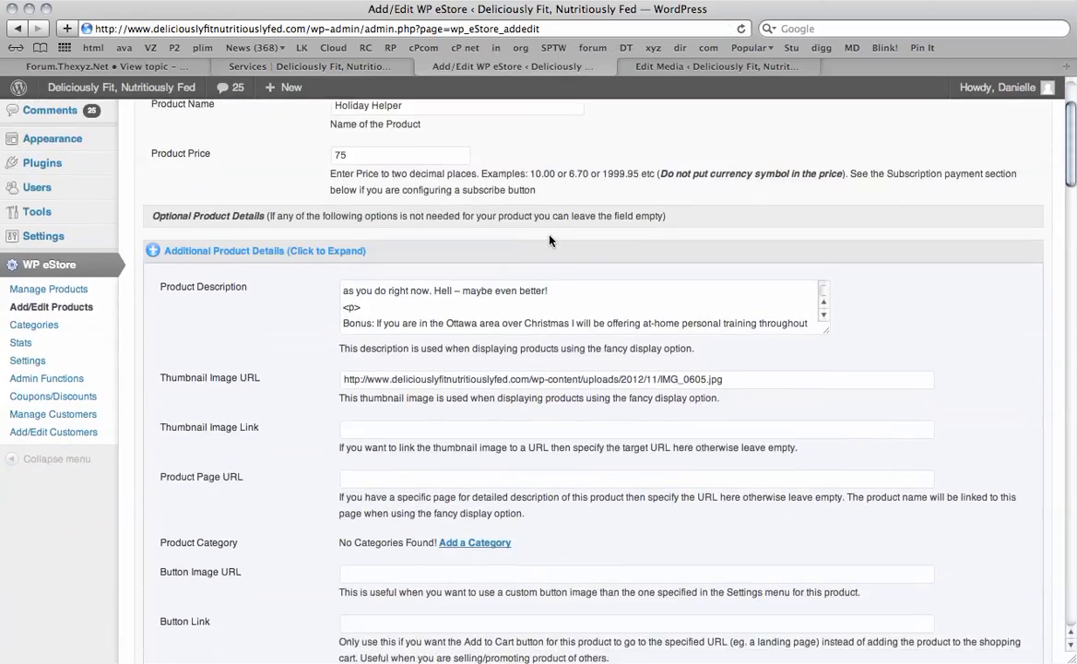
- Scroll down the Holiday Helper product form and change an option there
{"action": "scroll", "scroll_direction": "down", "scroll_amount": 3}
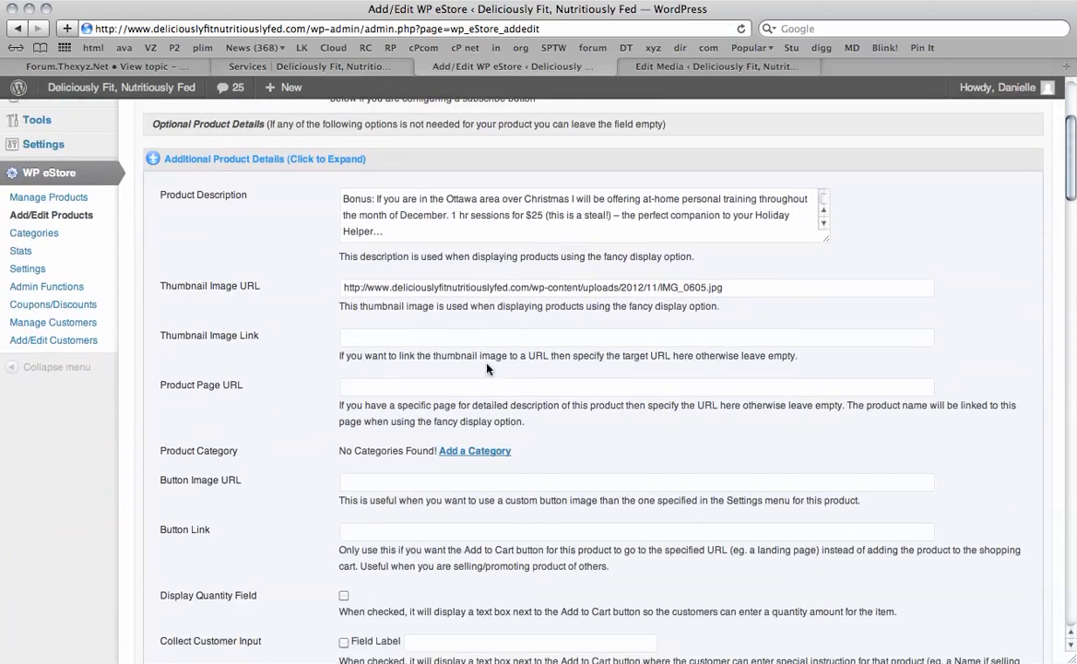
{"action": "scroll", "scroll_direction": "down", "scroll_amount": 3}
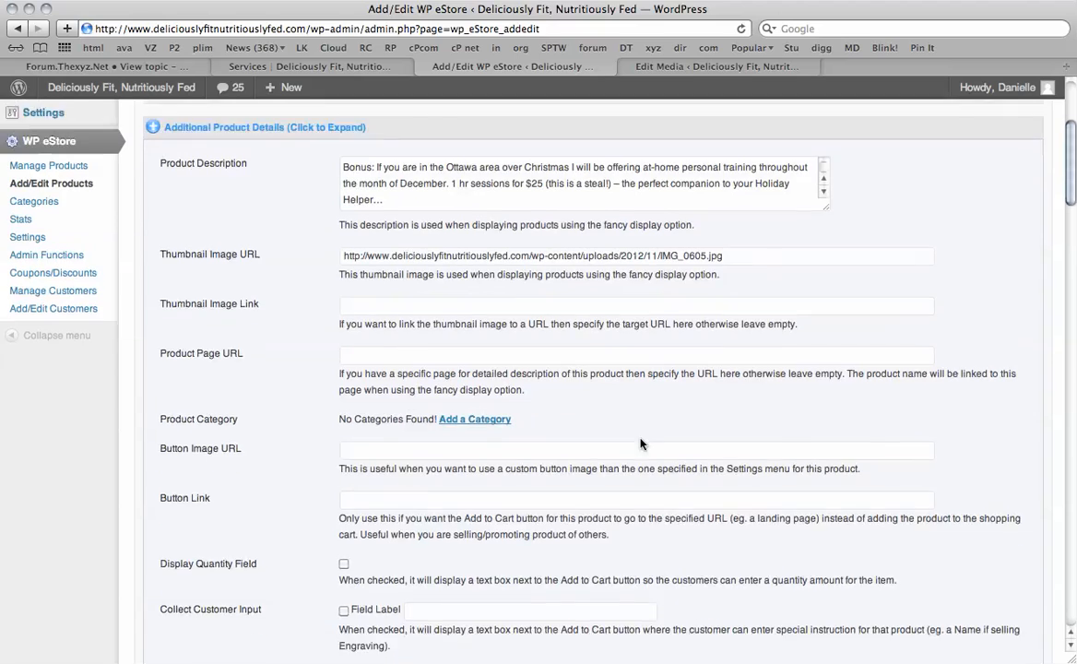
{"action": "scroll", "scroll_direction": "down", "scroll_amount": 3}
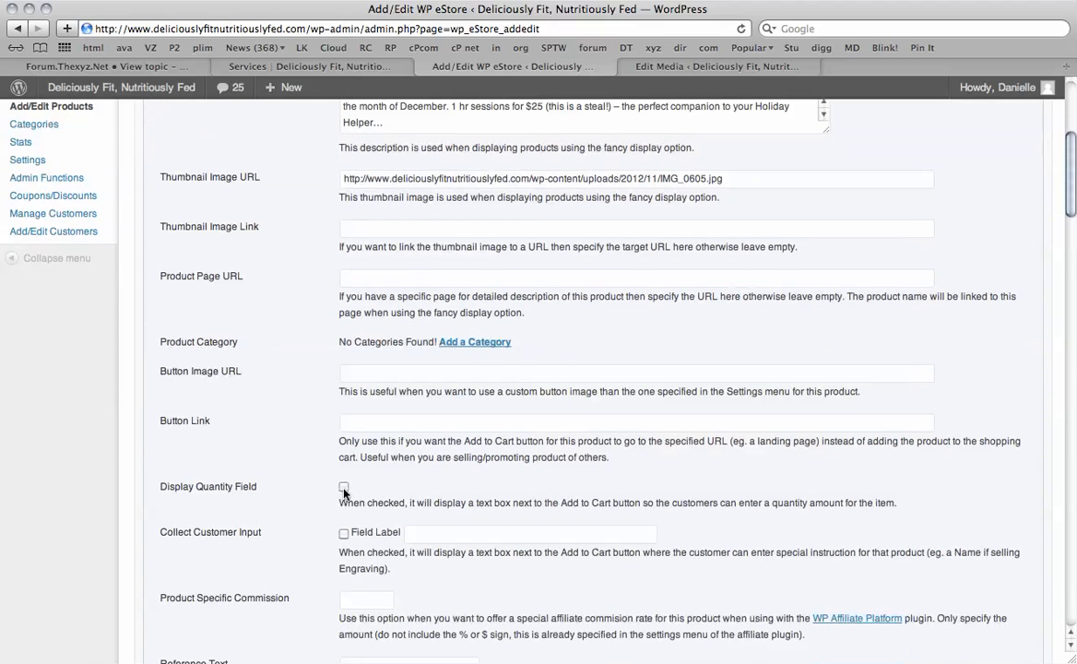
{"action": "scroll", "scroll_direction": "down", "scroll_amount": 3}
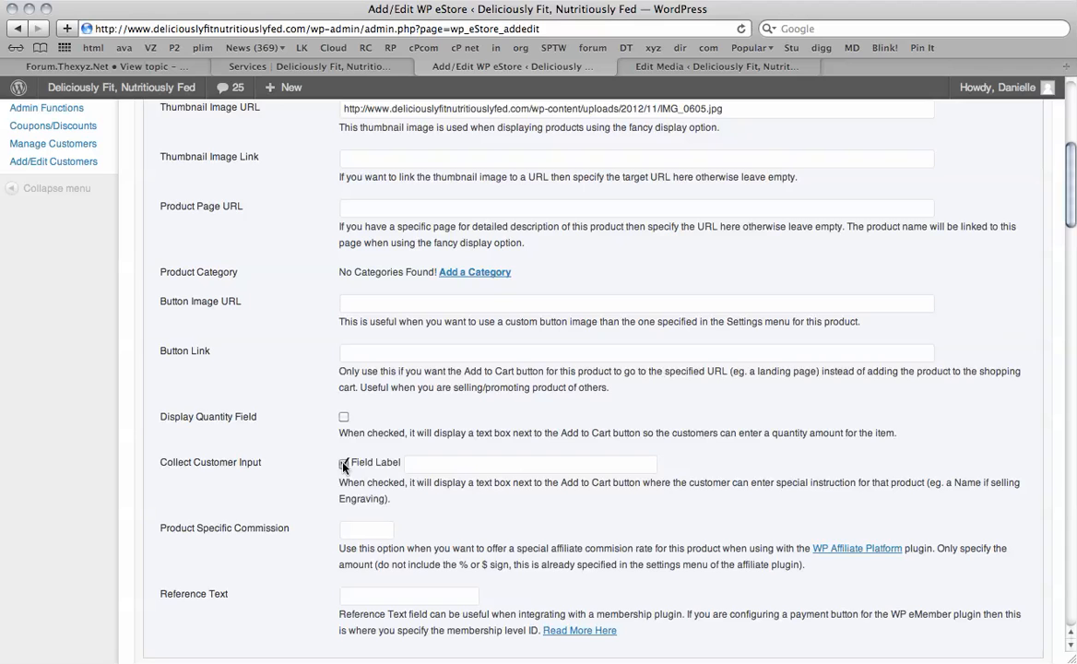
{"action": "left_click", "coordinate": [344, 463]}
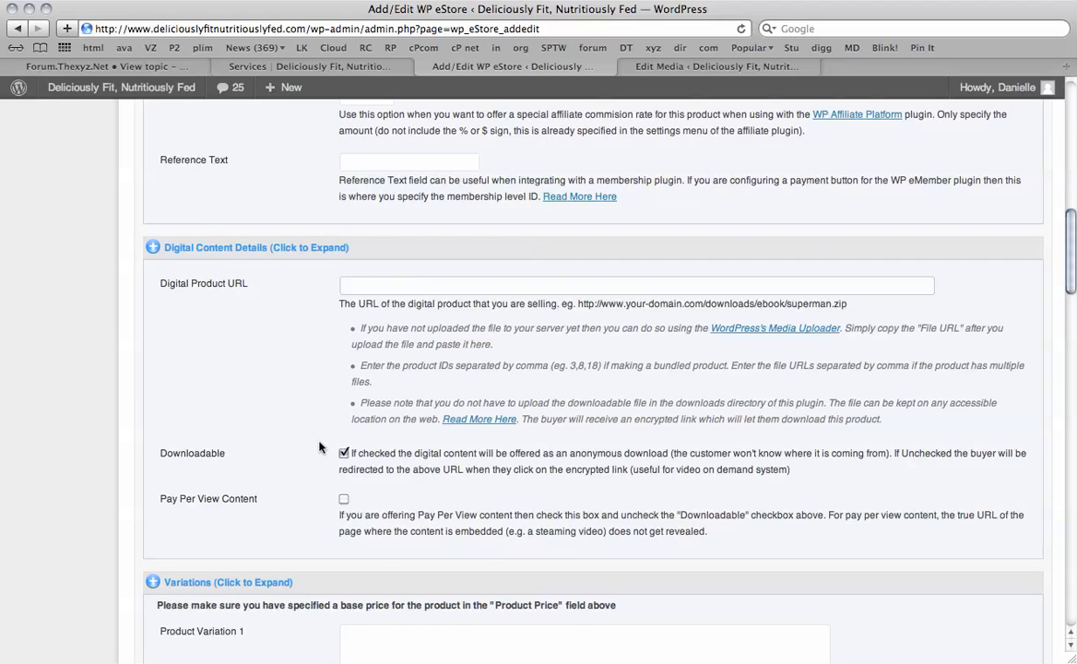
- Save Holiday Helper as a new eStore product and bring up the shortcode forum post
{"action": "scroll", "scroll_direction": "down", "scroll_amount": 3}
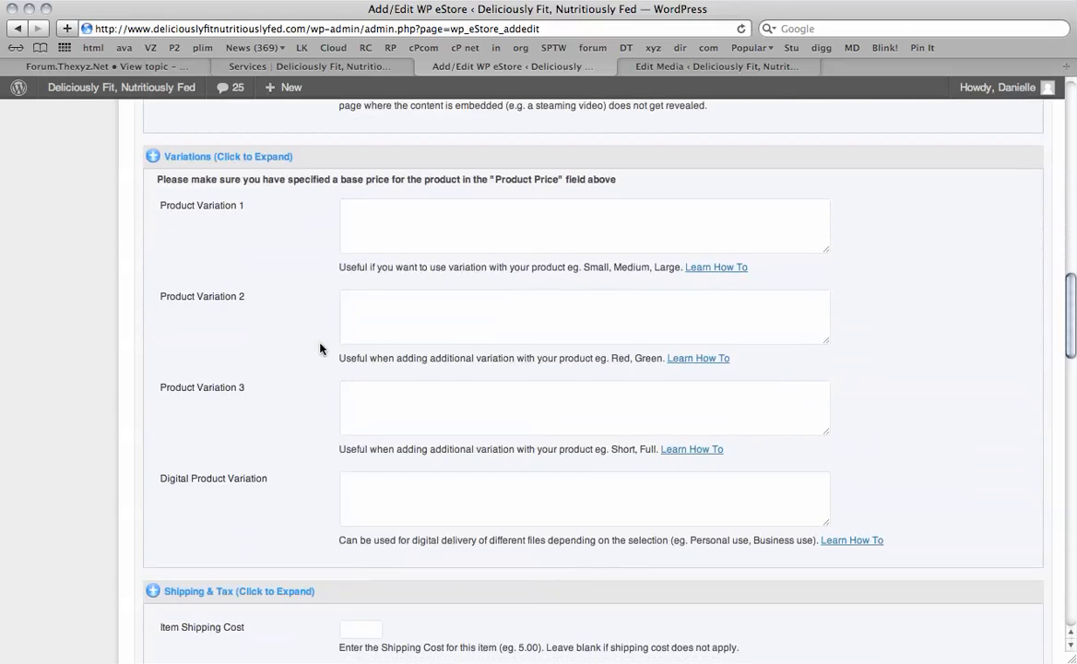
{"action": "mouse_move", "coordinate": [665, 331]}
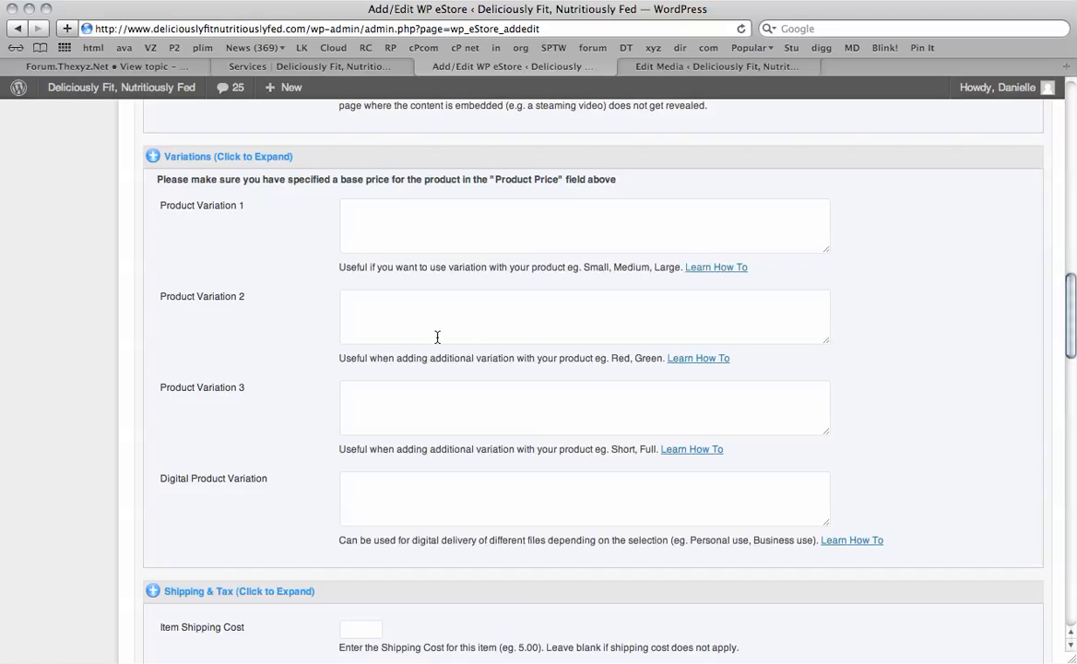
{"action": "scroll", "scroll_direction": "down", "scroll_amount": 3}
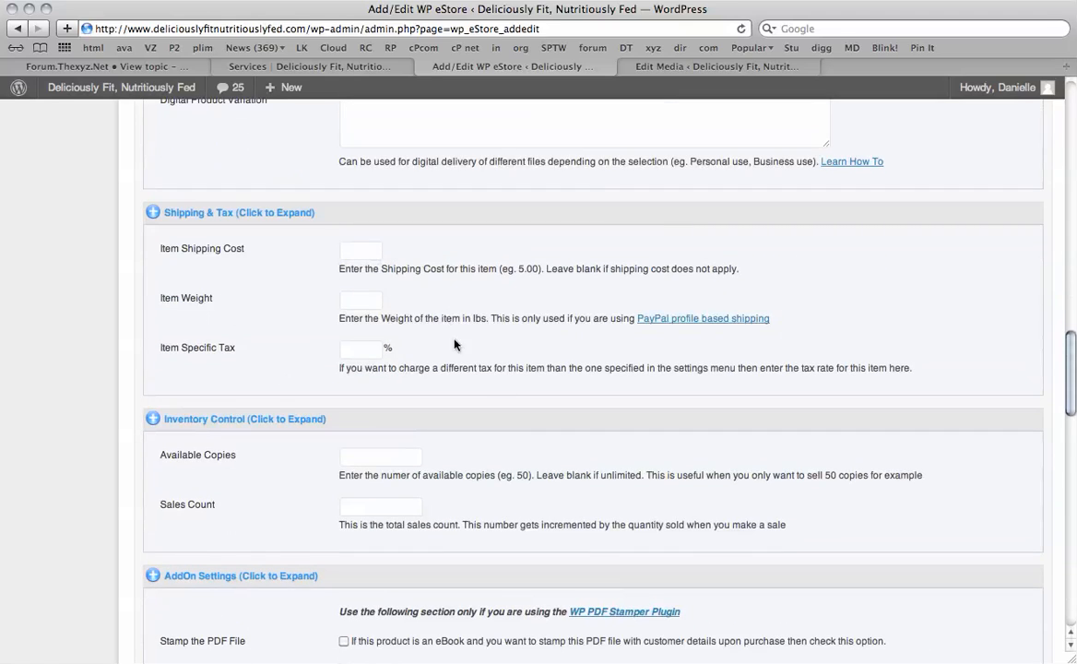
{"action": "scroll", "scroll_direction": "down", "scroll_amount": 3}
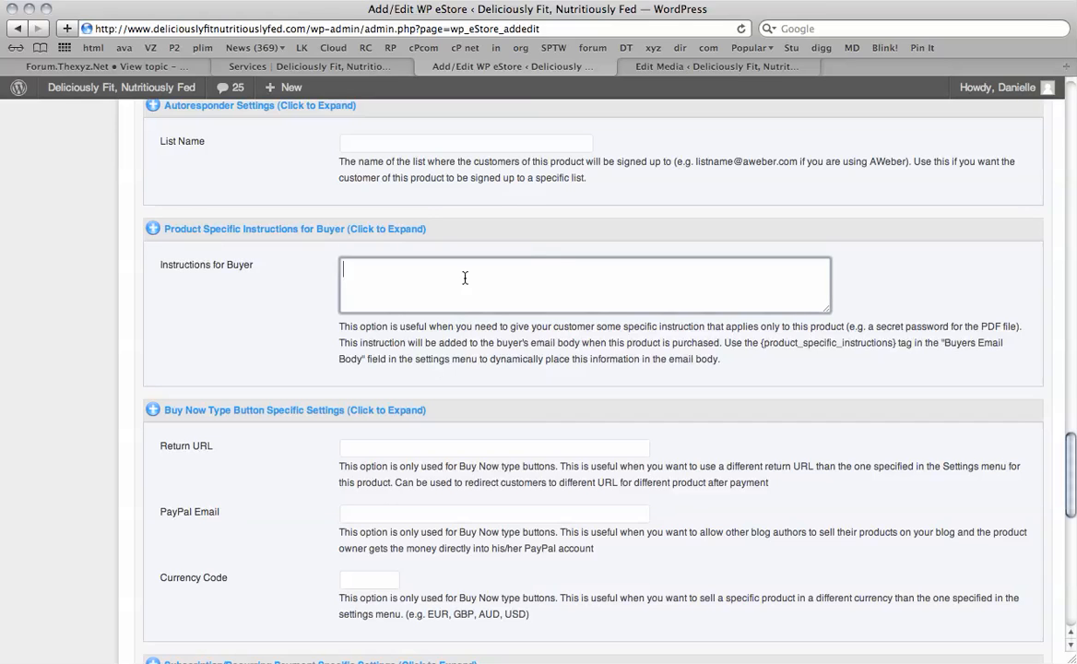
{"action": "scroll", "scroll_direction": "down", "scroll_amount": 3}
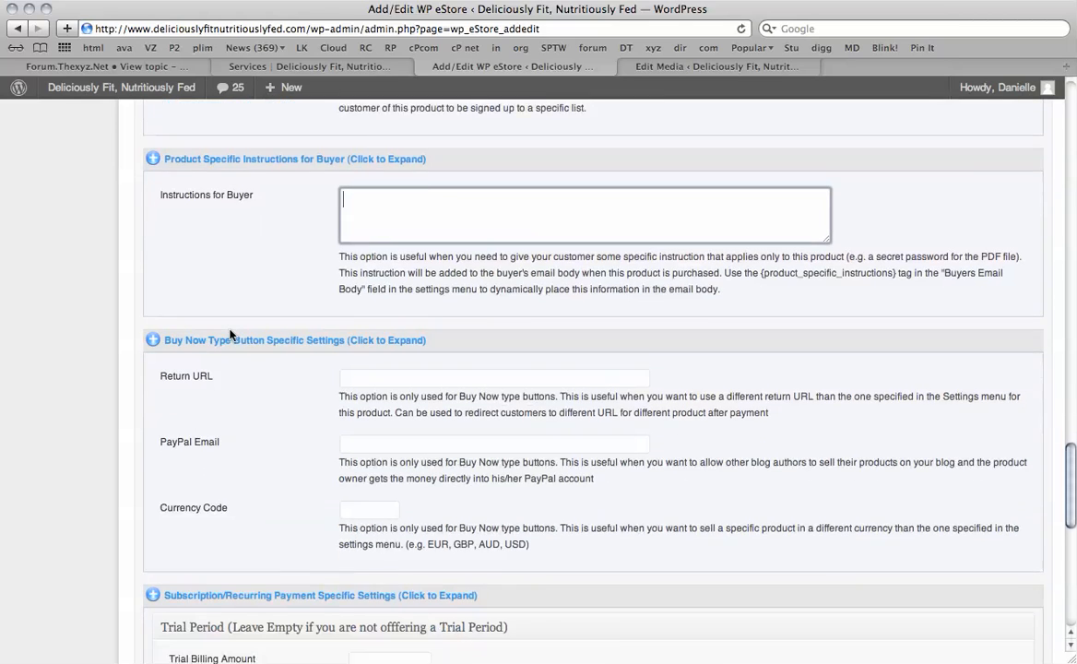
{"action": "scroll", "scroll_direction": "down", "scroll_amount": 3}
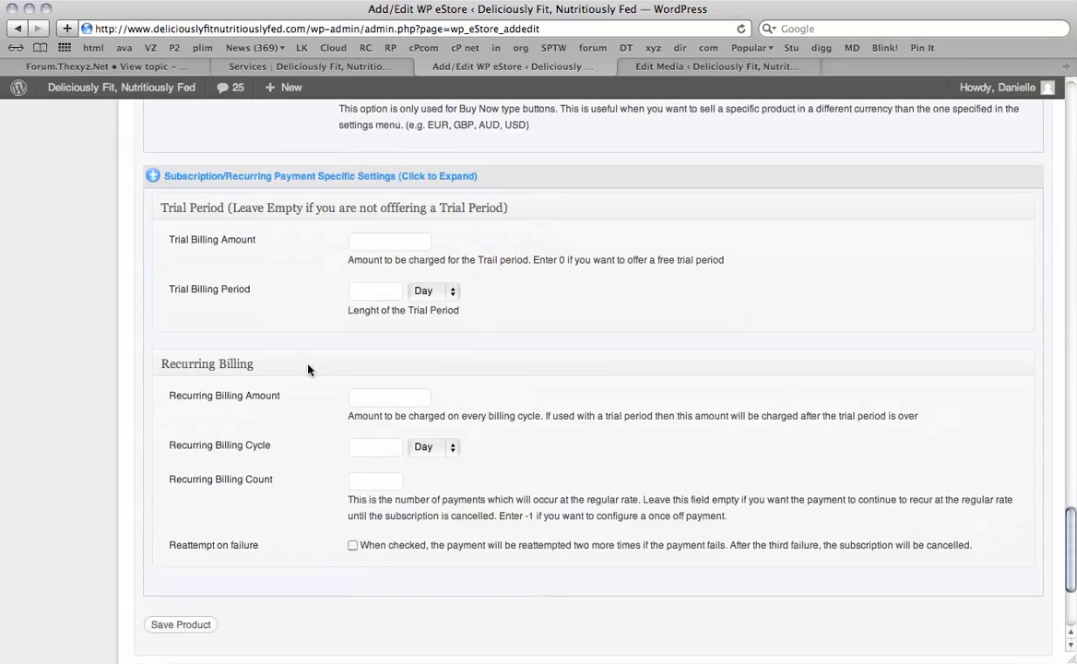
{"action": "scroll", "scroll_direction": "down", "scroll_amount": 3}
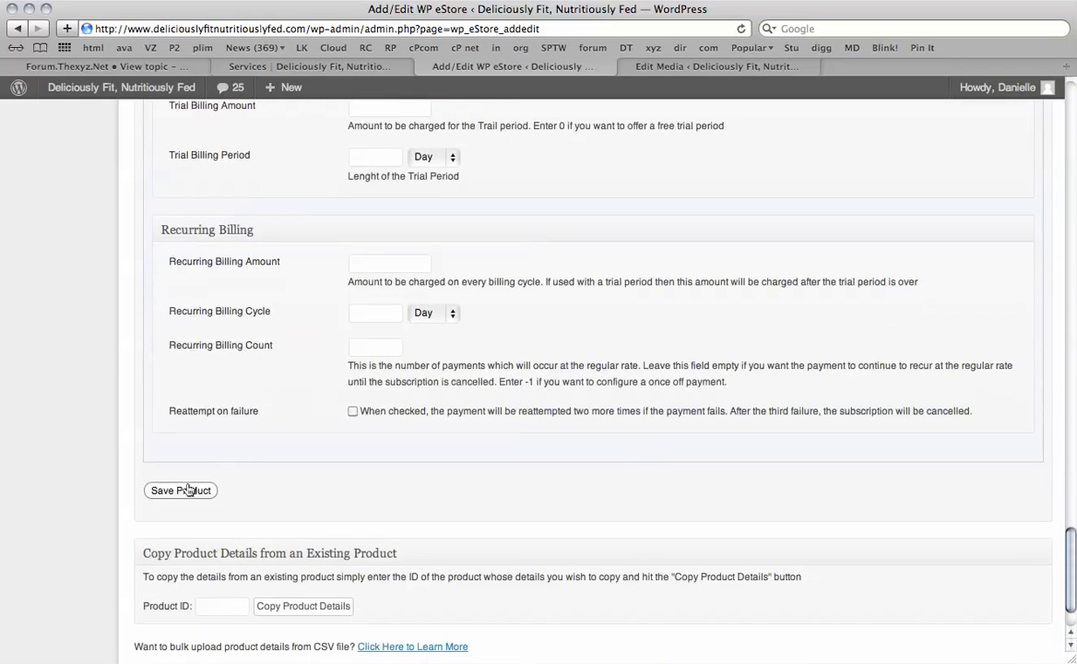
{"action": "left_click", "coordinate": [181, 490]}
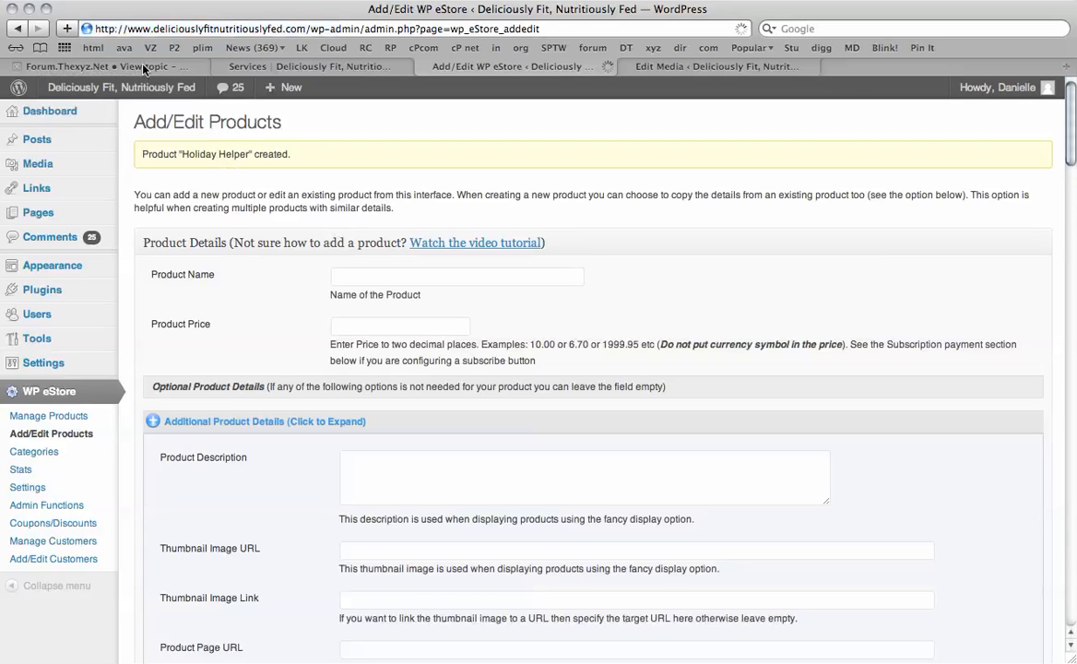
{"action": "left_click", "coordinate": [87, 66]}
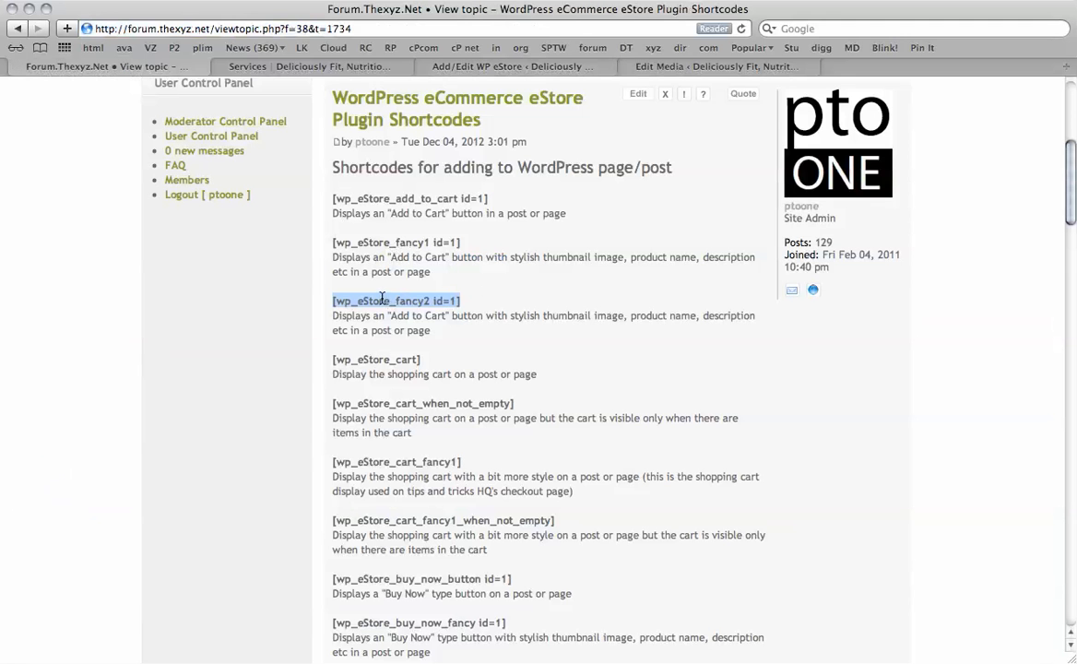
{"action": "mouse_move", "coordinate": [441, 263]}
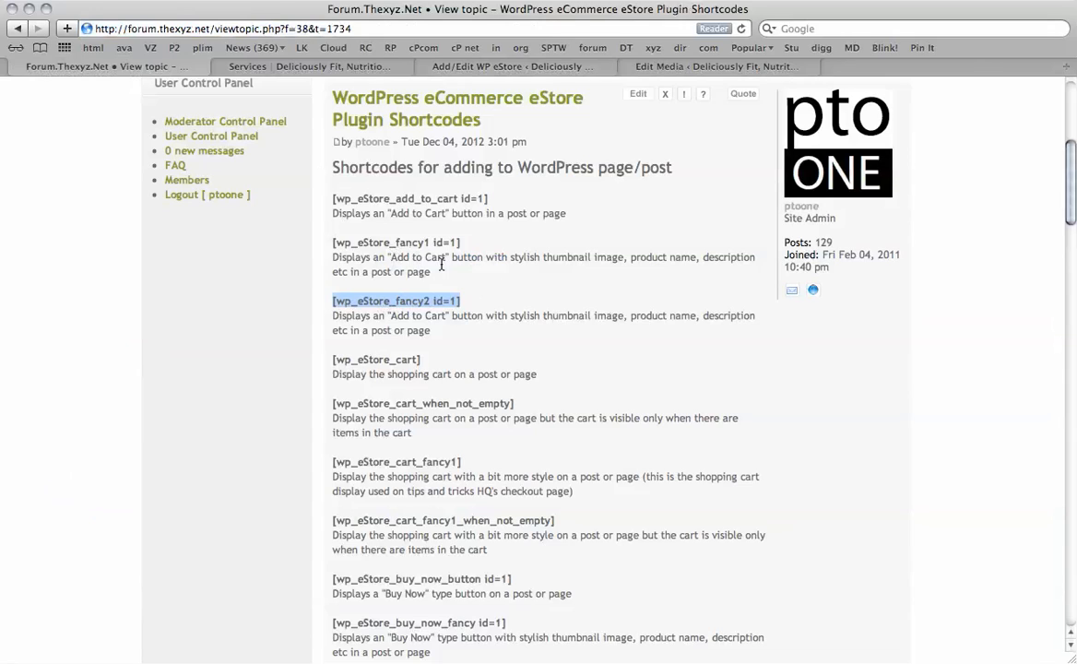
- Copy the fancy2 add-to-cart shortcode and open the Services page in the editor
{"action": "key", "text": "cmd+c"}
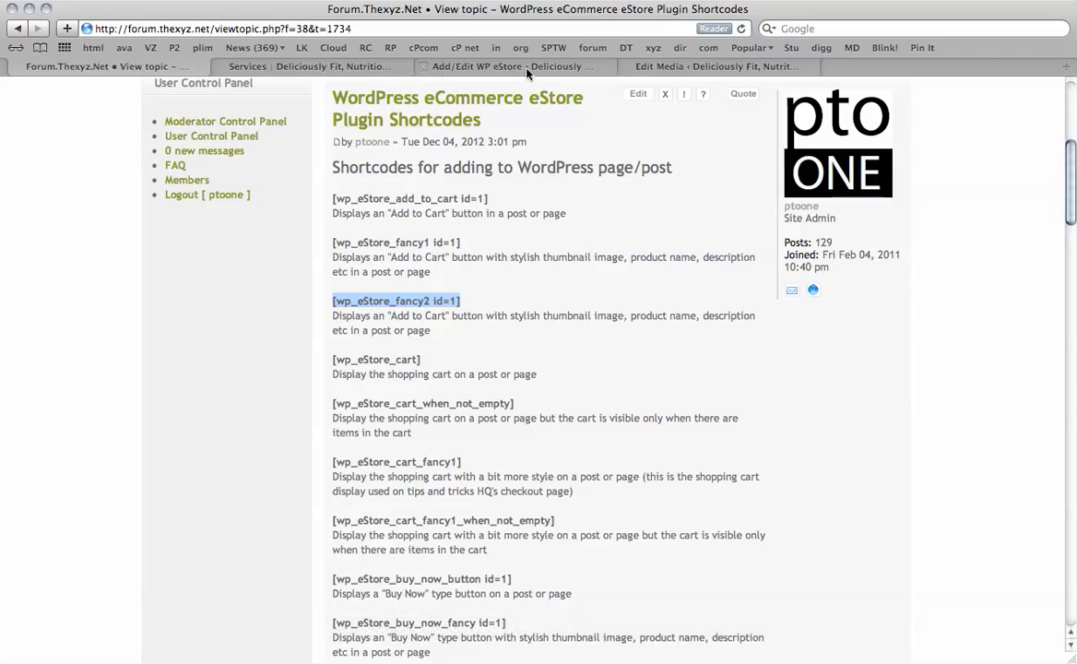
{"action": "left_click", "coordinate": [510, 65]}
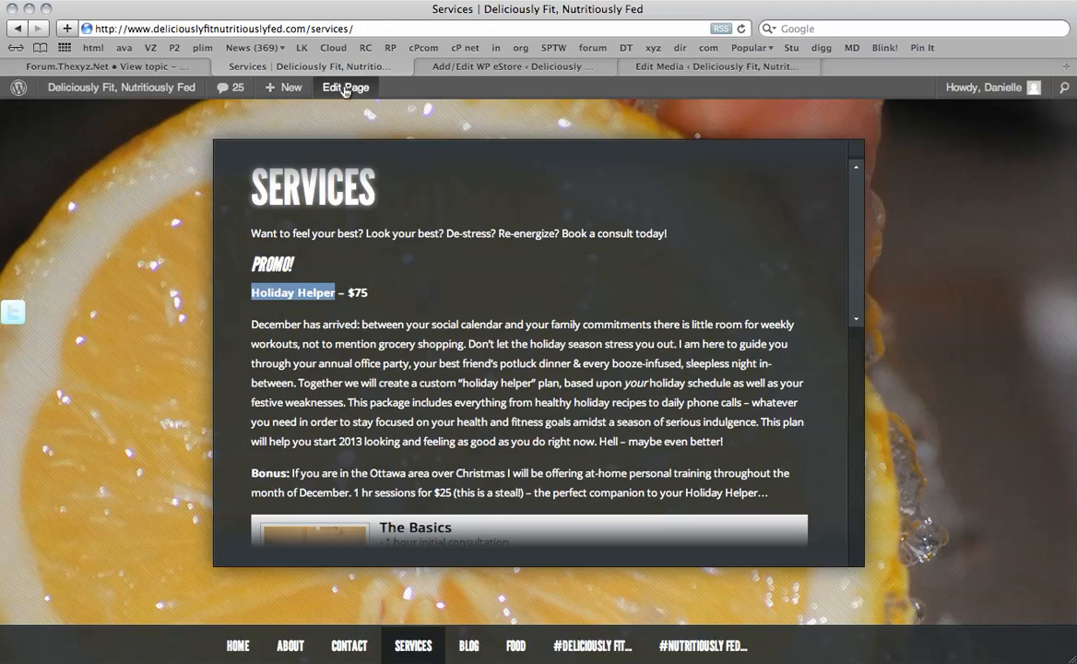
{"action": "left_click", "coordinate": [345, 86]}
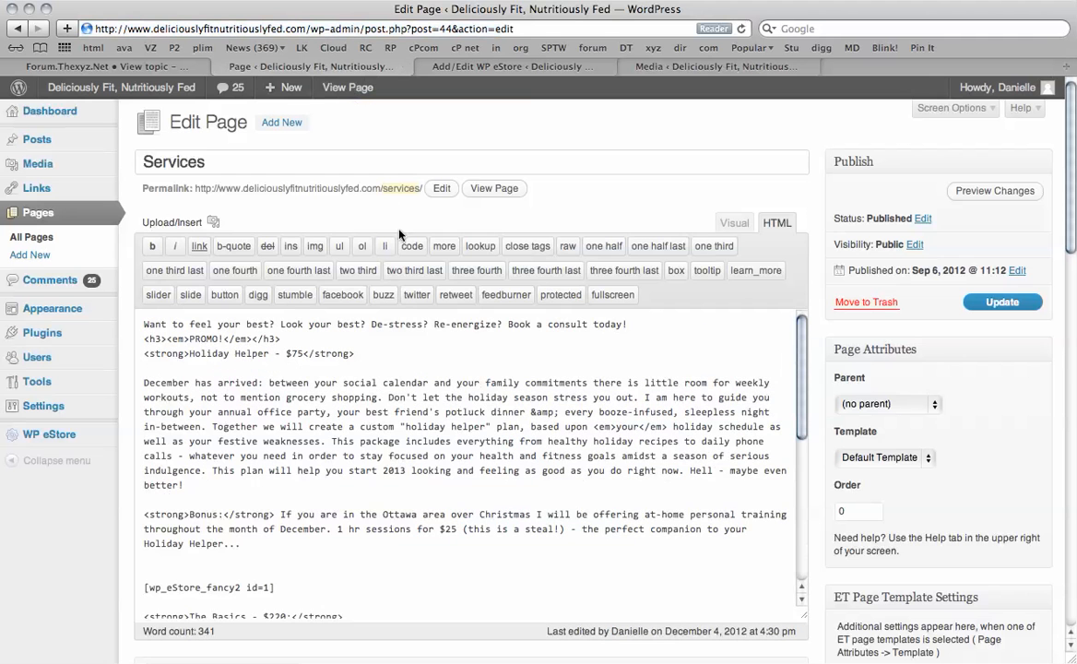
{"action": "mouse_move", "coordinate": [346, 392]}
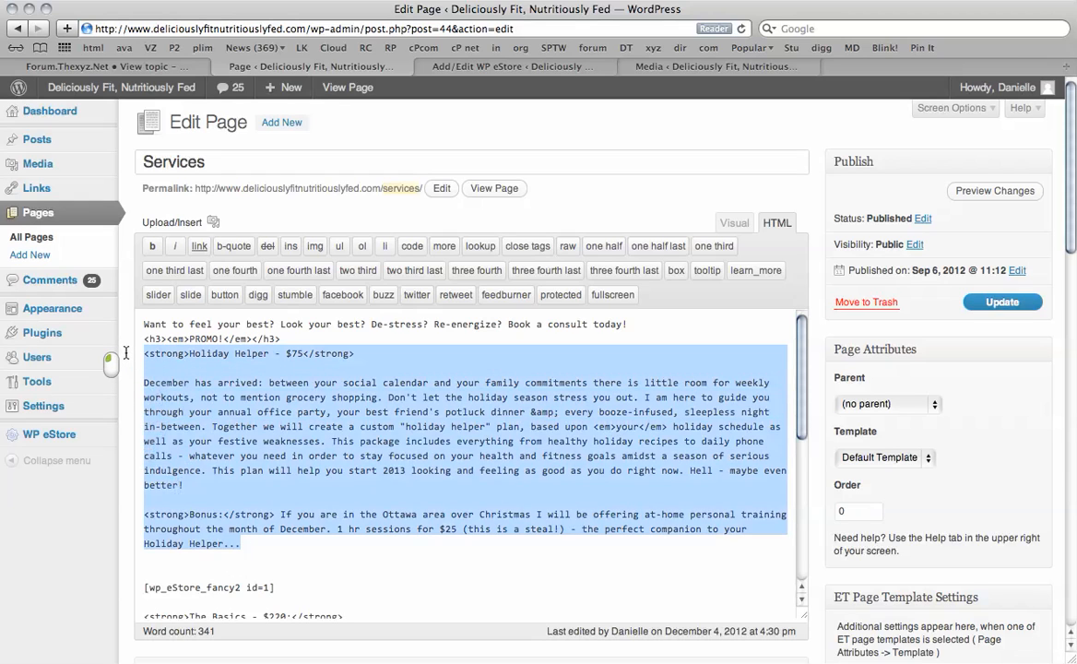
- Swap the Holiday Helper text for the fancy2 shortcode with id=2 and update the page
{"action": "key", "text": "delete"}
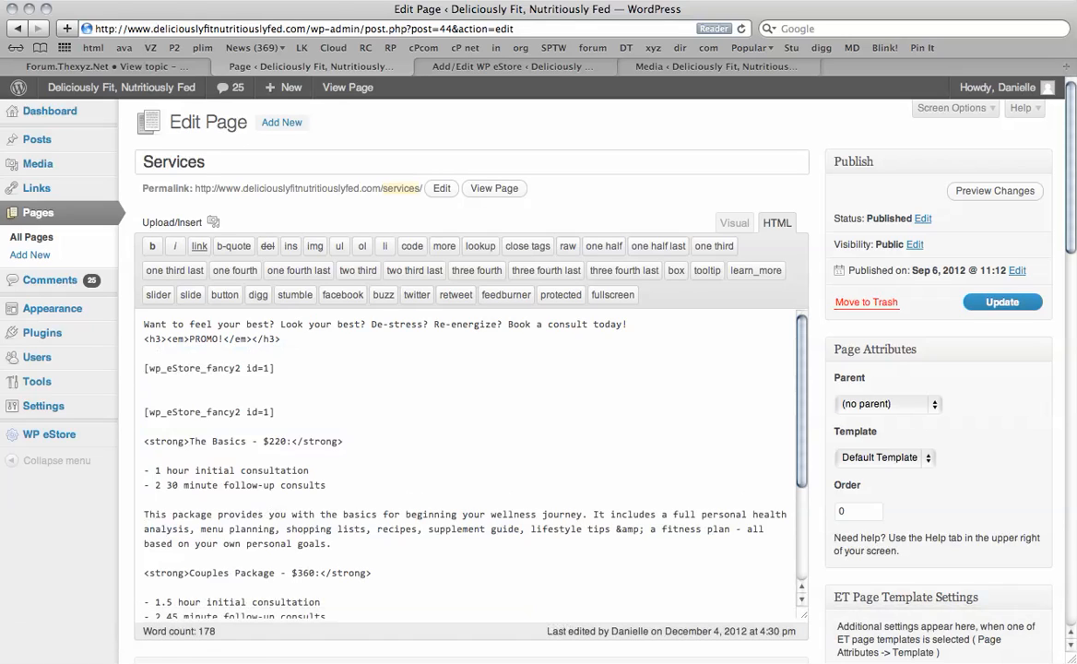
{"action": "left_click", "coordinate": [267, 368]}
{"action": "type", "text": "2"}
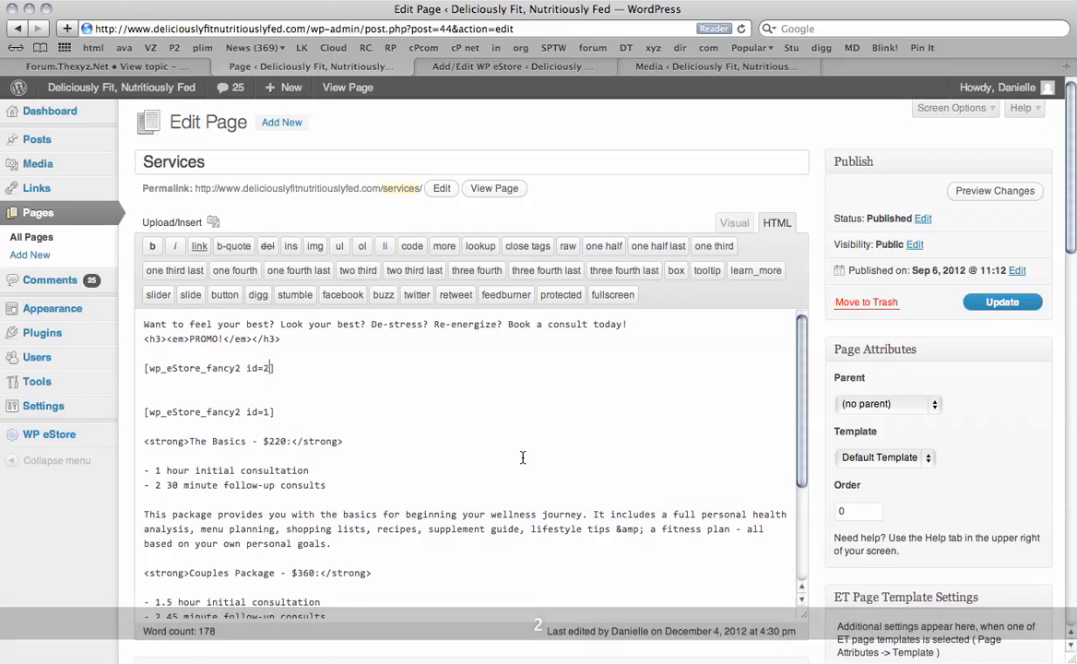
{"action": "left_click", "coordinate": [1002, 302]}
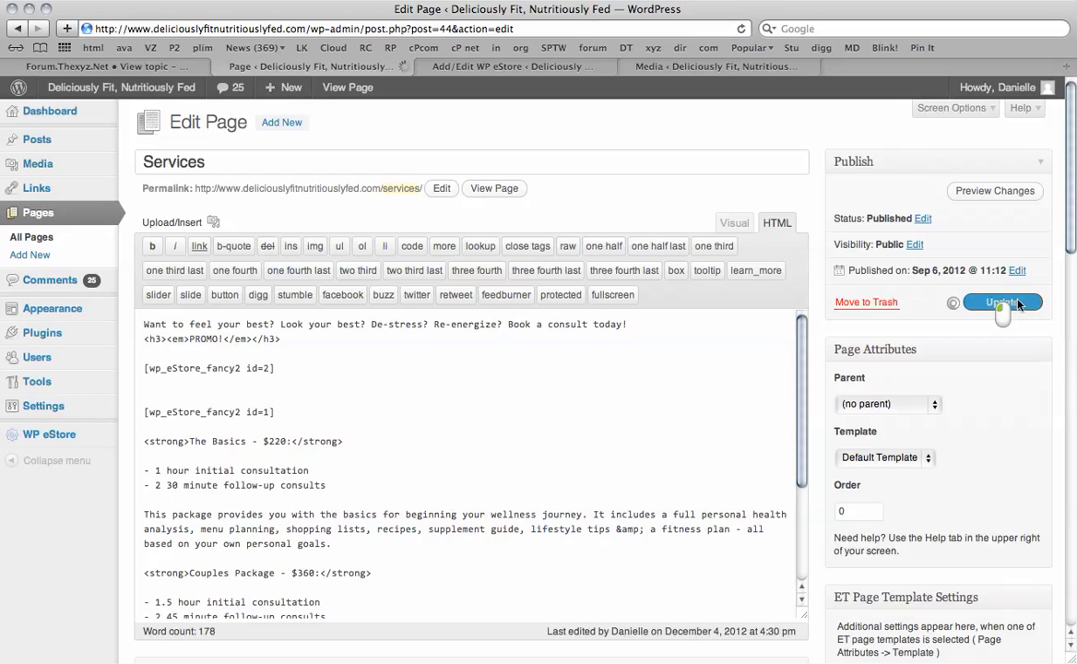
{"action": "left_click", "coordinate": [1002, 303]}
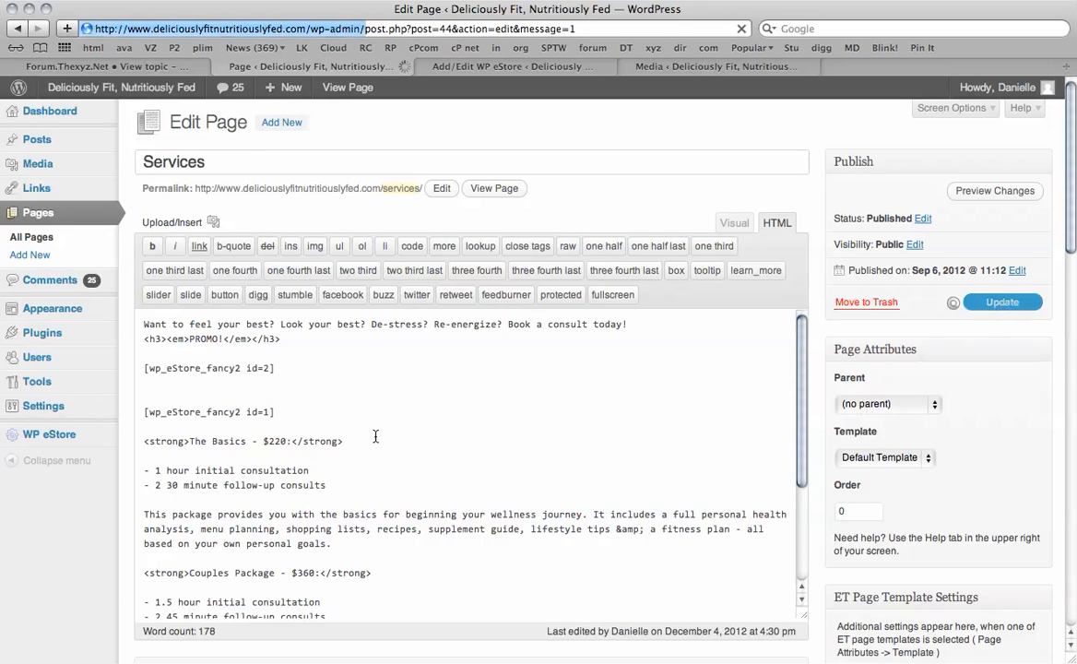
{"action": "left_click", "coordinate": [1001, 301]}
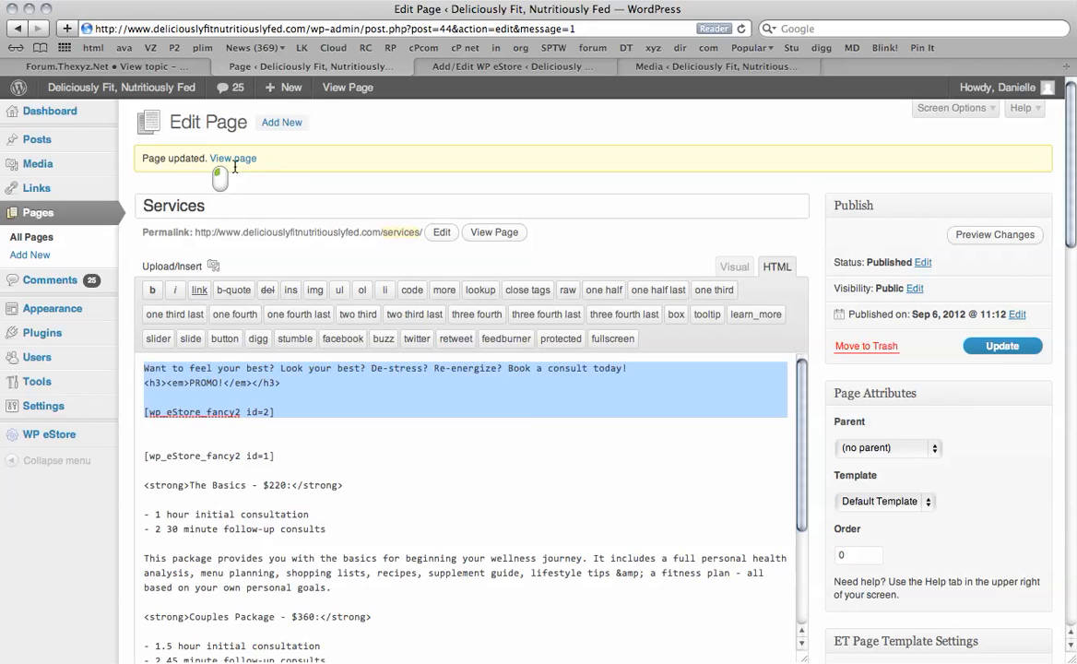
- Reload the live Services page and scroll down to the Couples Package section
{"action": "left_click", "coordinate": [232, 158]}
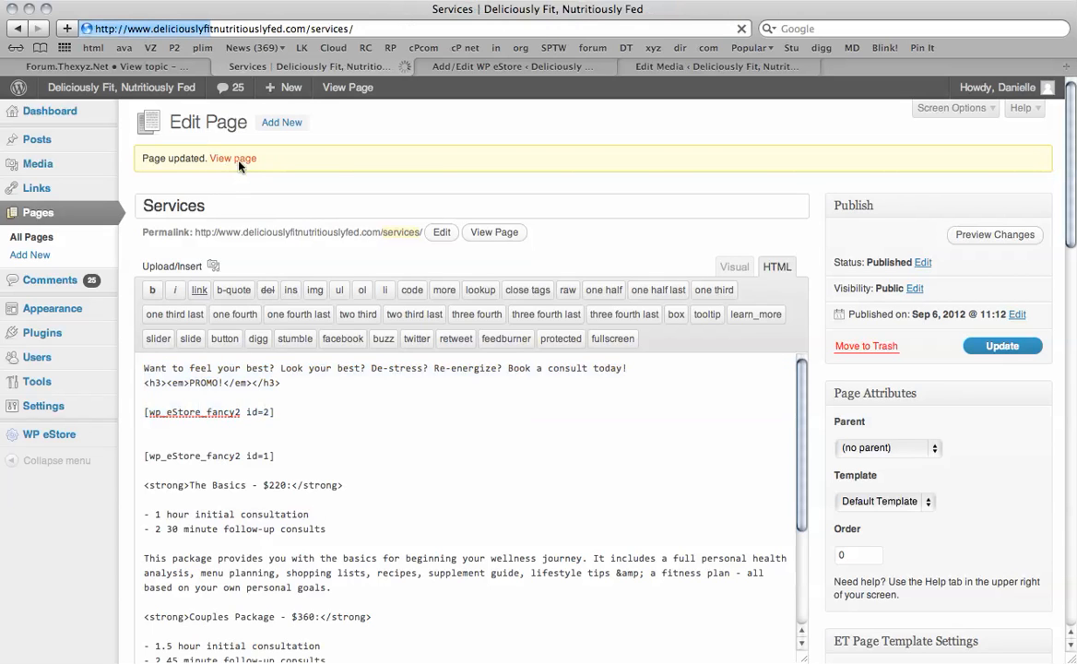
{"action": "left_click", "coordinate": [233, 157]}
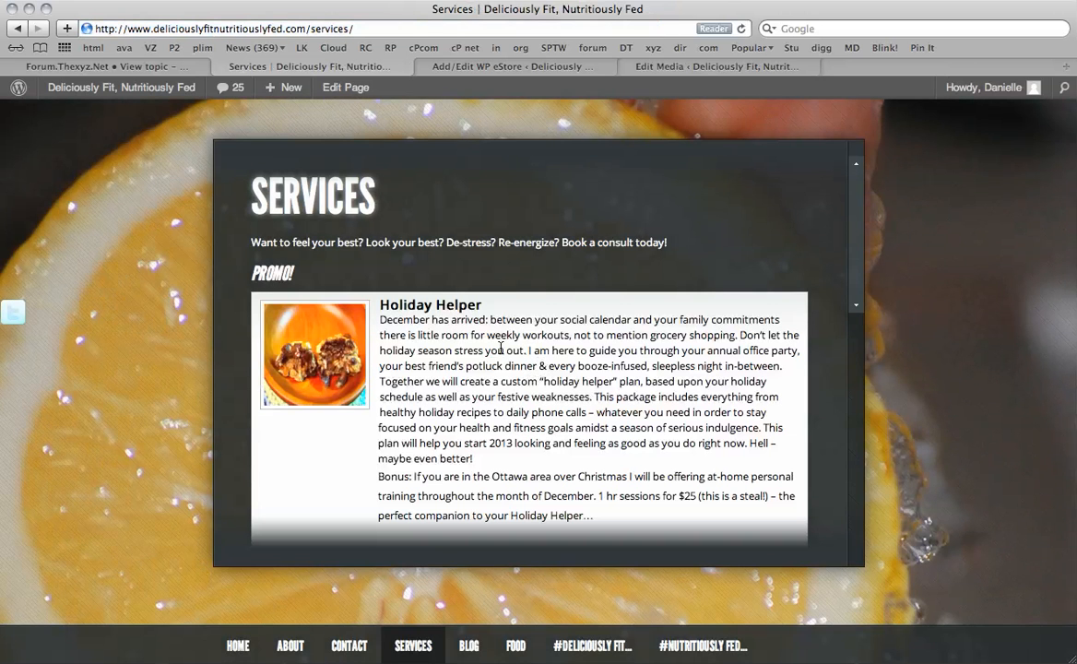
{"action": "scroll", "scroll_direction": "down", "scroll_amount": 3}
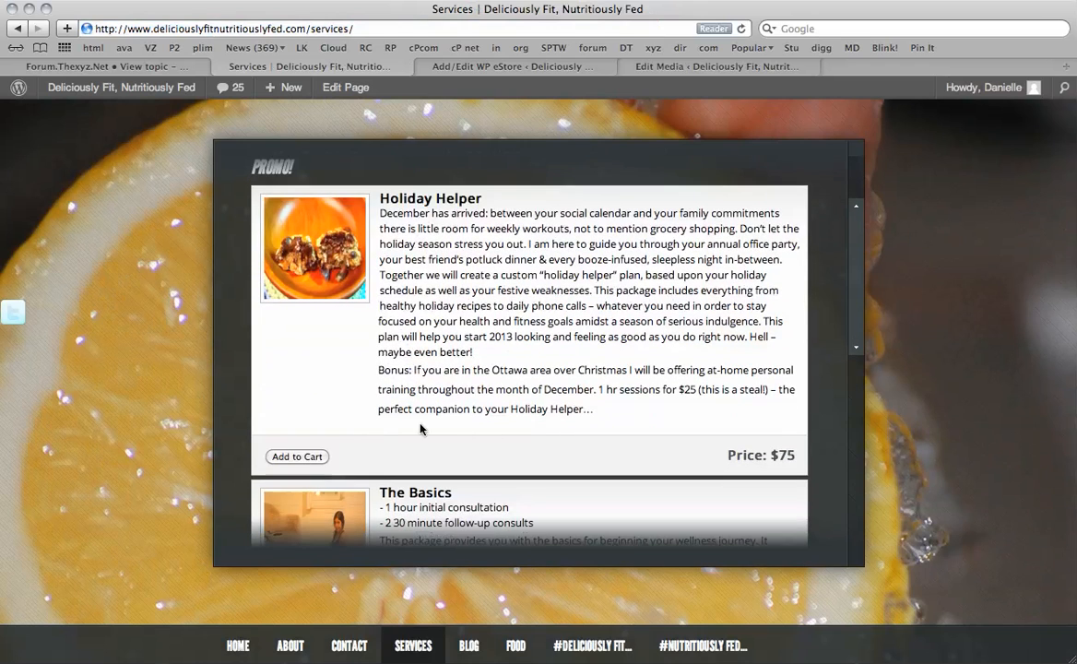
{"action": "scroll", "scroll_direction": "down", "scroll_amount": 3}
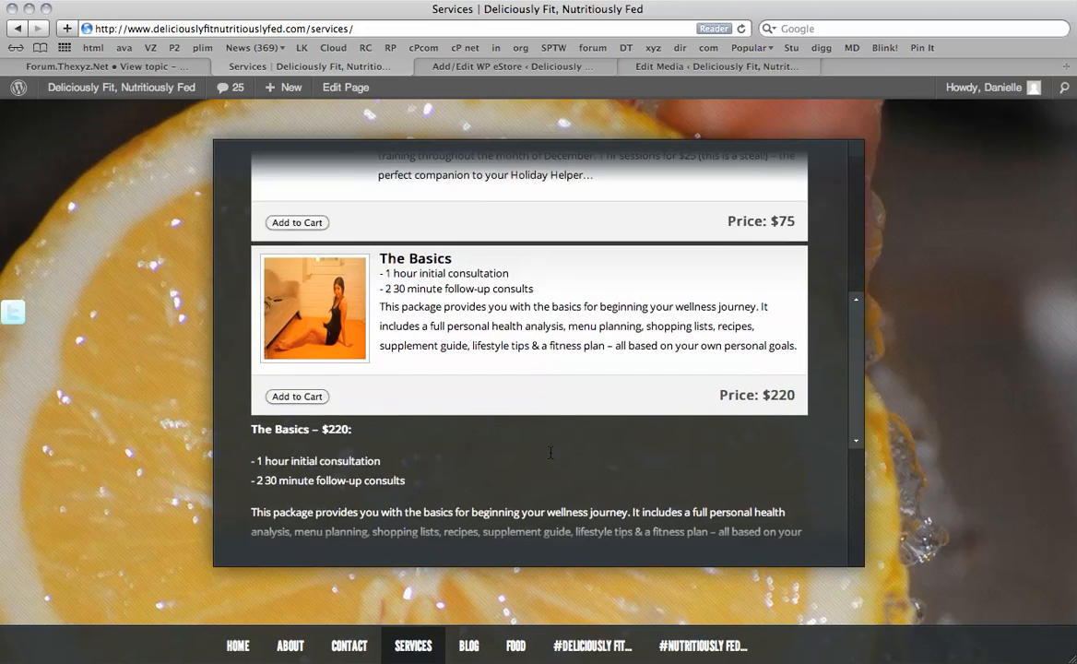
{"action": "scroll", "scroll_direction": "down", "scroll_amount": 3}
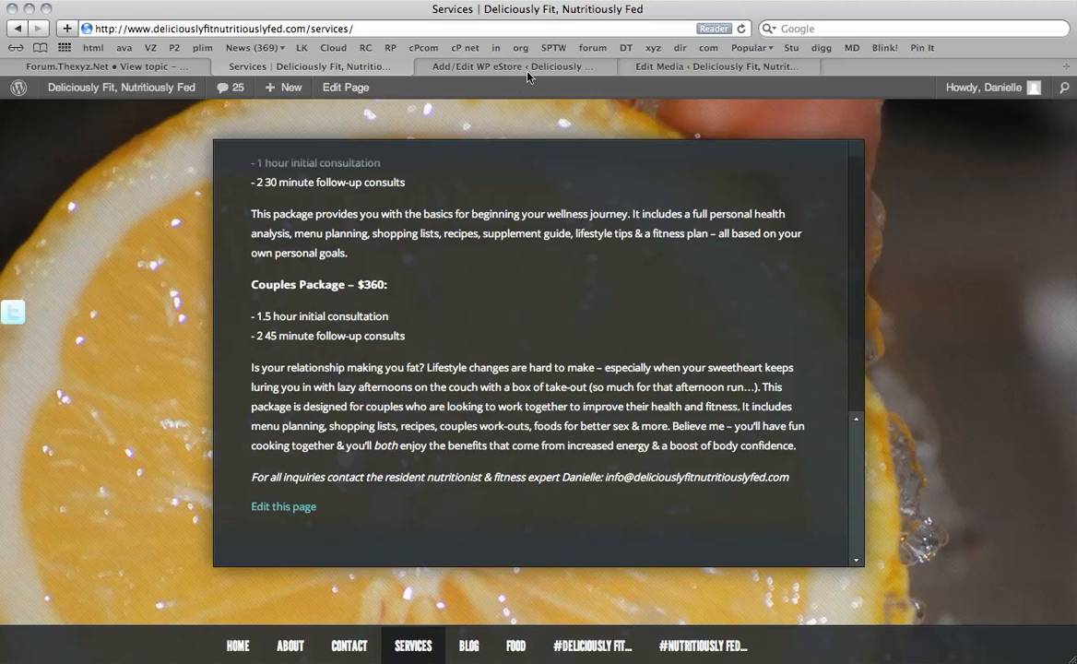
{"action": "mouse_move", "coordinate": [504, 65]}
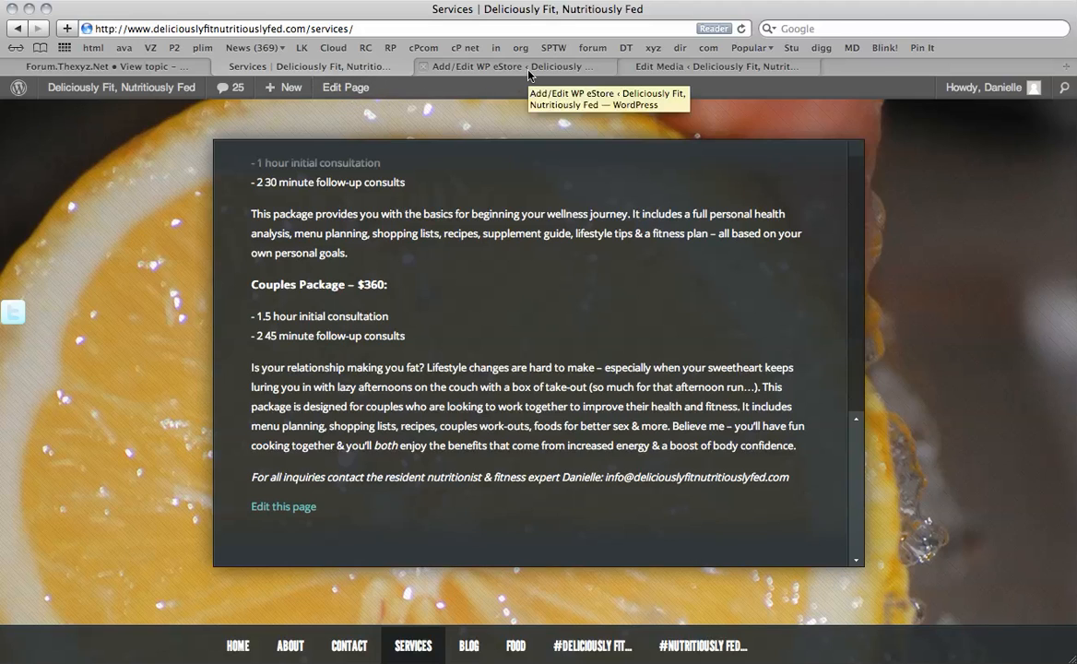
- Enter product 'Couples Package' priced 360 with the pasted description plus <br> and <p> tags
{"action": "left_click", "coordinate": [506, 65]}
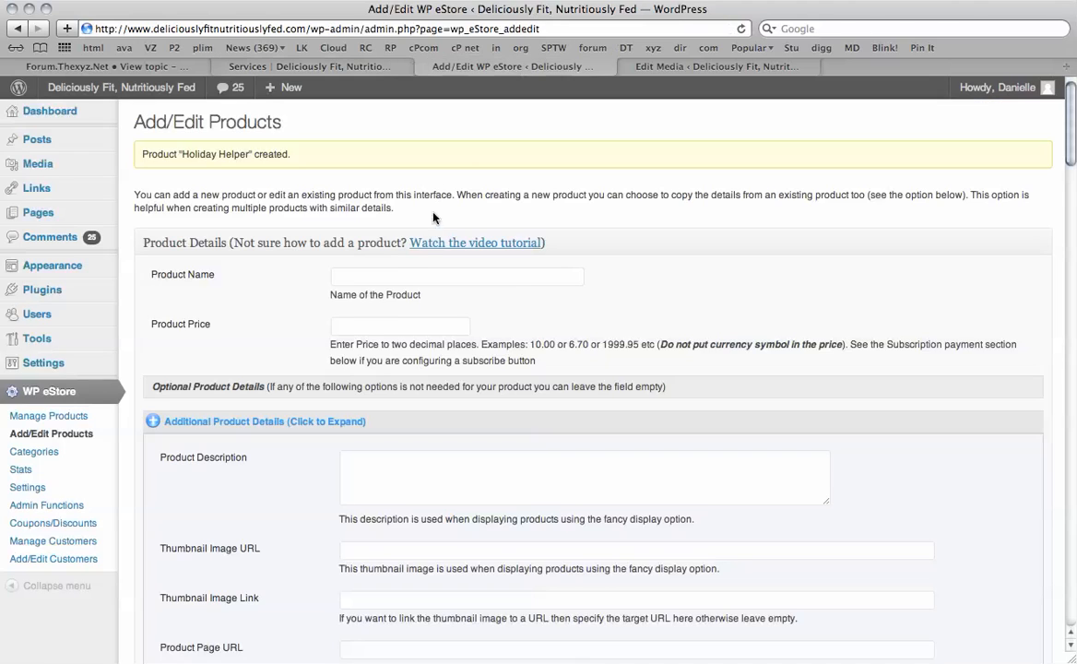
{"action": "type", "text": "Couples Package"}
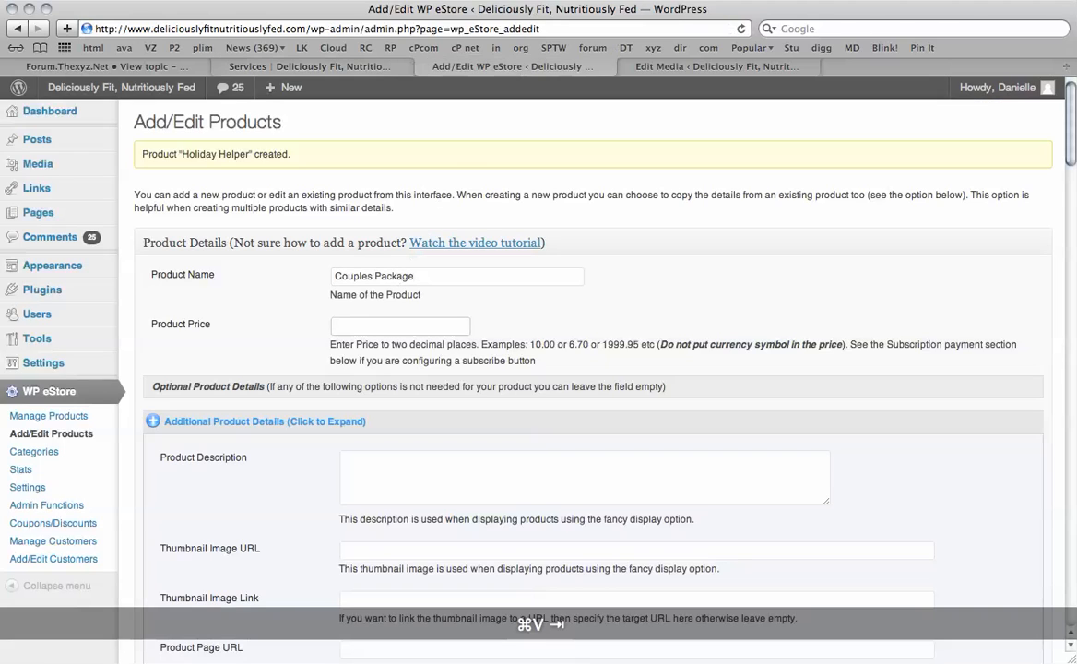
{"action": "type", "text": "360"}
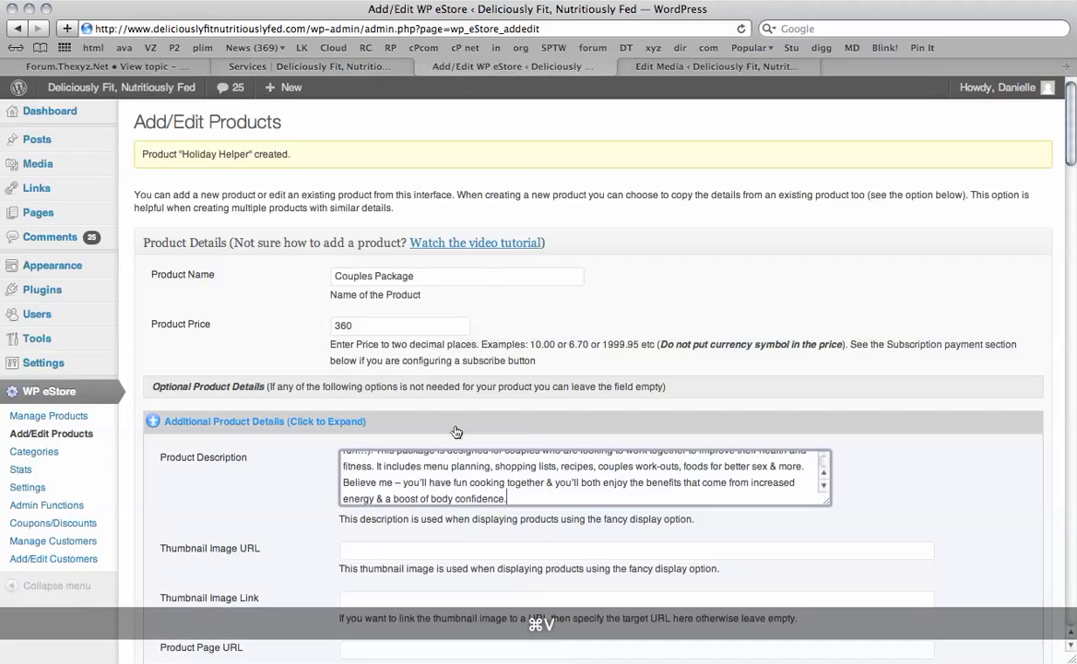
{"action": "key", "text": "cmd+v"}
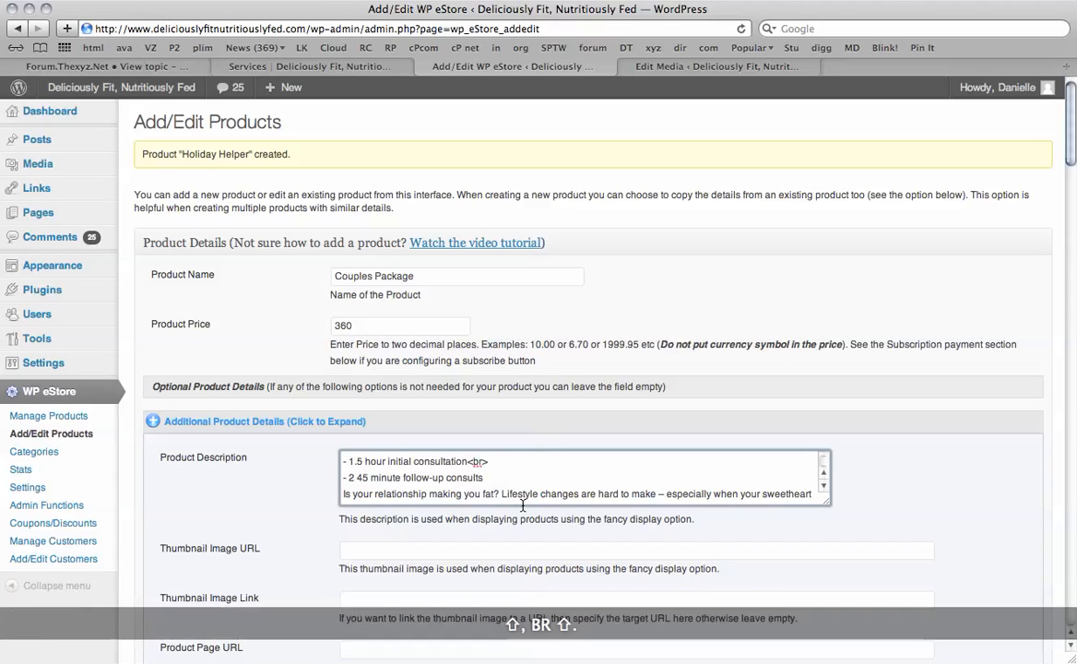
{"action": "type", "text": "<br>"}
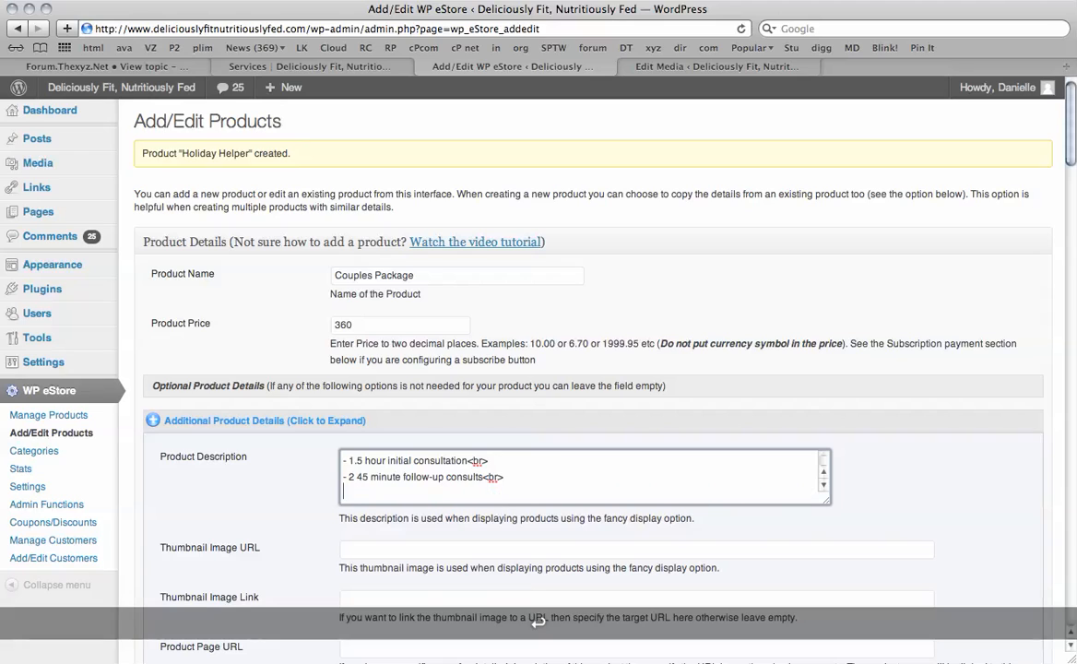
{"action": "type", "text": "<p>"}
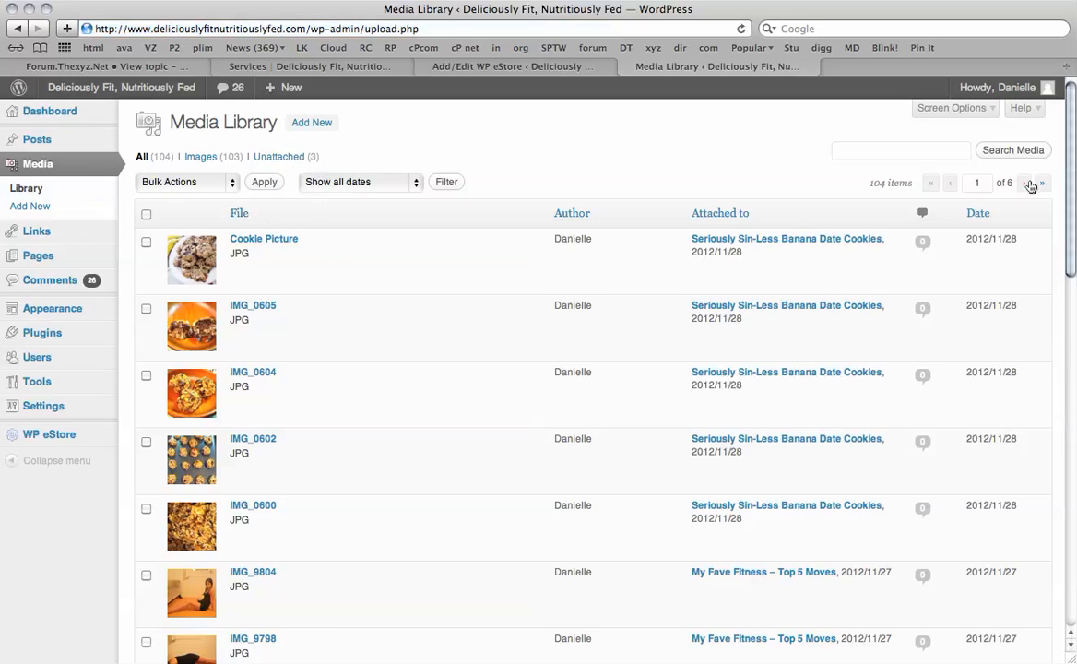
- Copy IMG_0589.jpg's file URL from media library page 2 into the Thumbnail Image URL
{"action": "left_click", "coordinate": [1031, 182]}
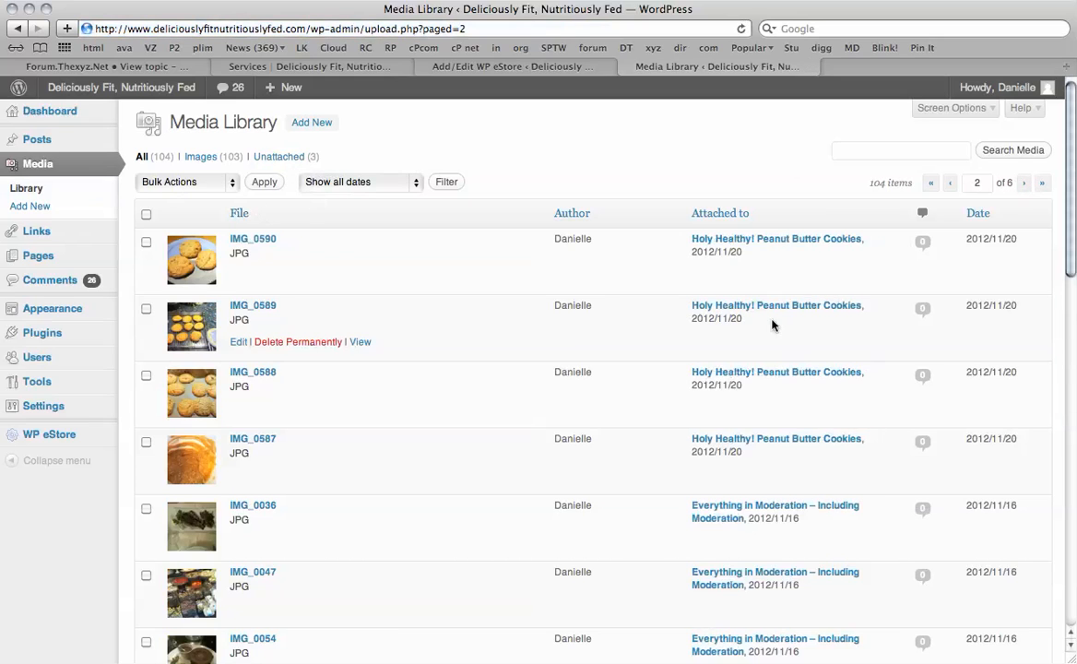
{"action": "scroll", "scroll_direction": "down", "scroll_amount": 3}
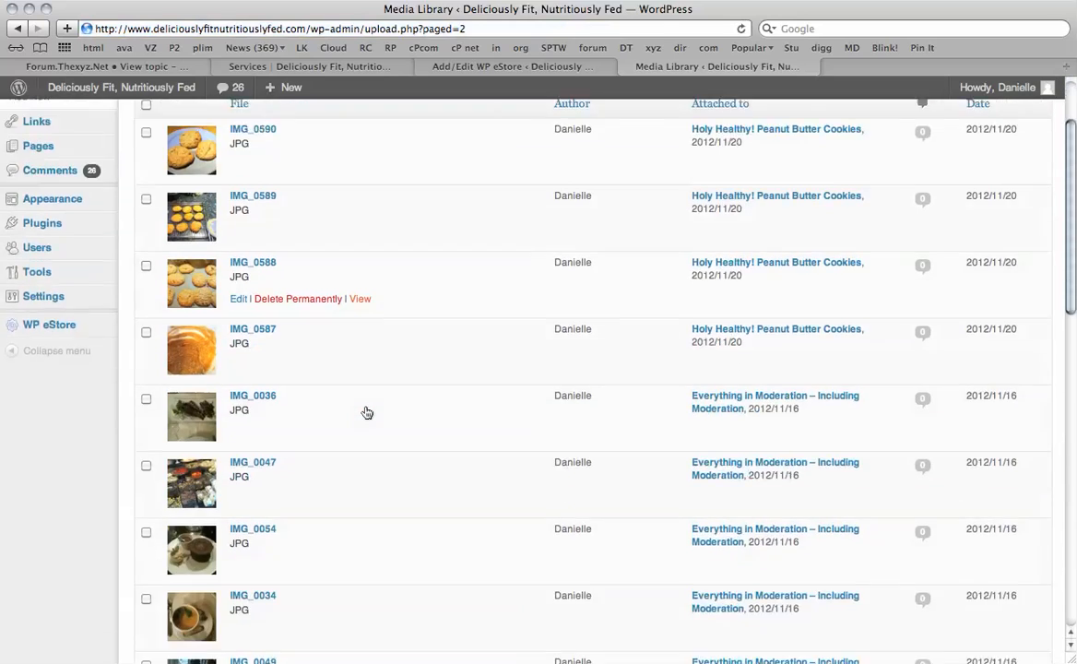
{"action": "scroll", "scroll_direction": "down", "scroll_amount": 3}
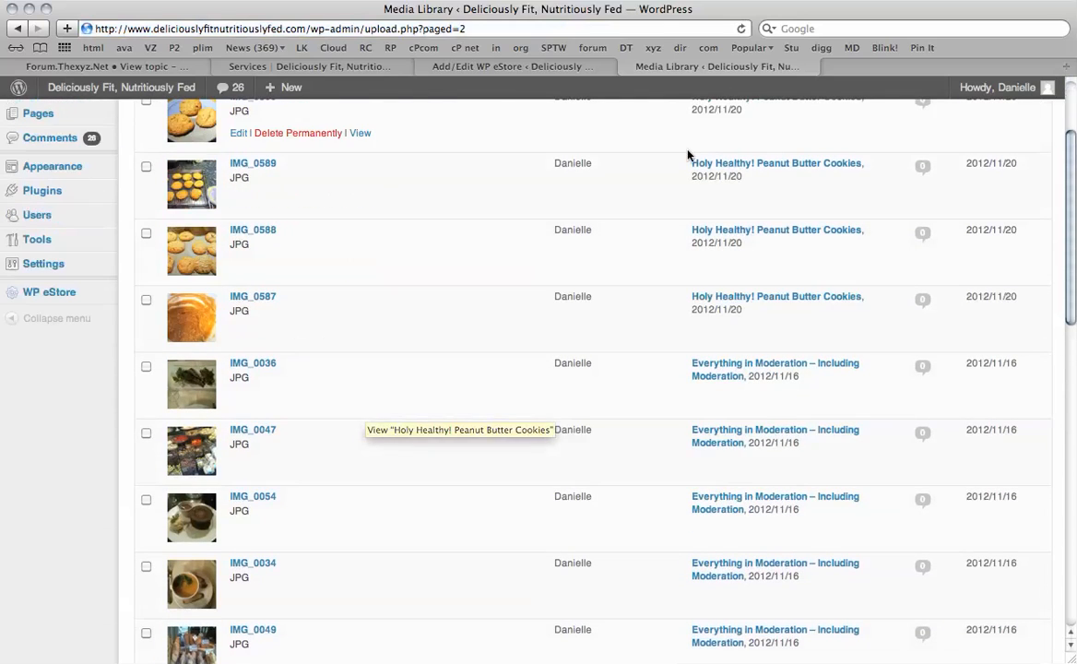
{"action": "left_click", "coordinate": [238, 199]}
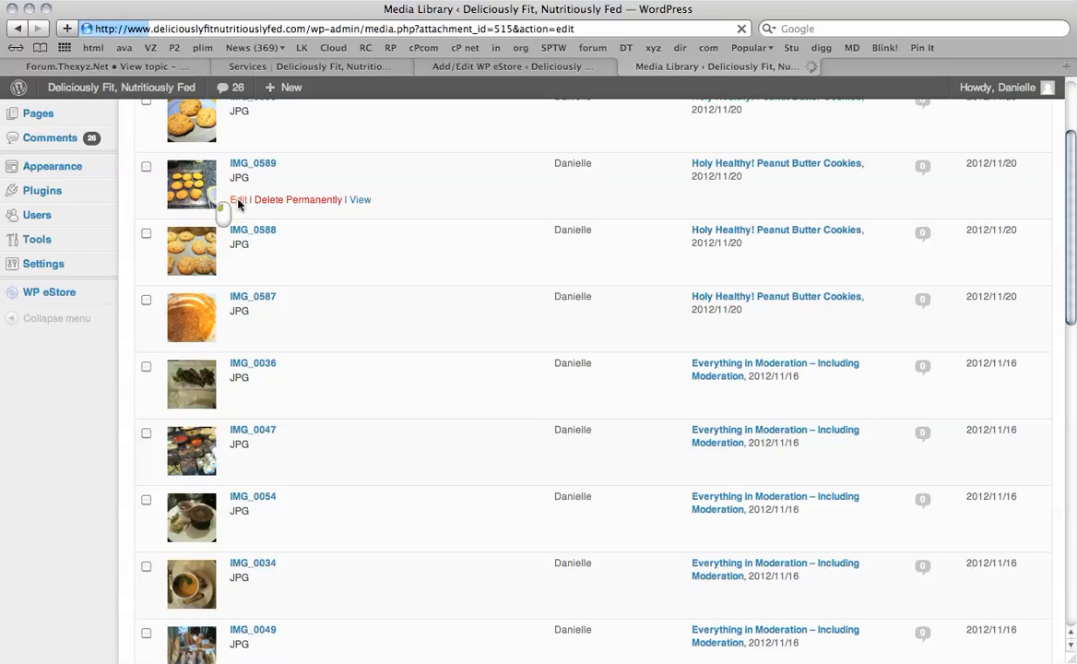
{"action": "left_click", "coordinate": [238, 199]}
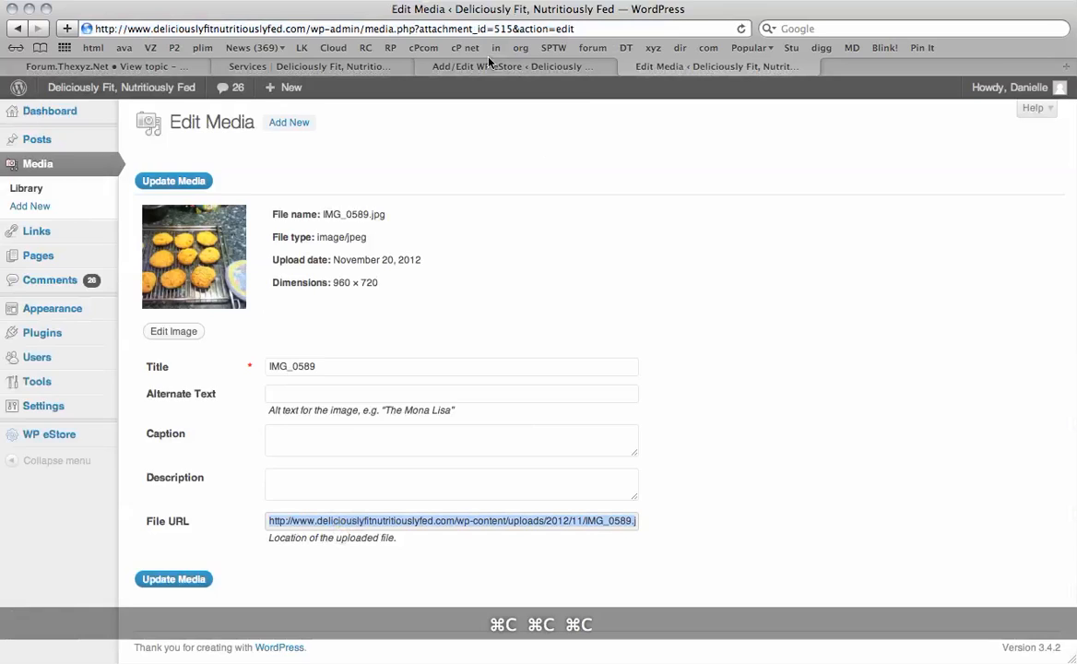
{"action": "left_click", "coordinate": [515, 65]}
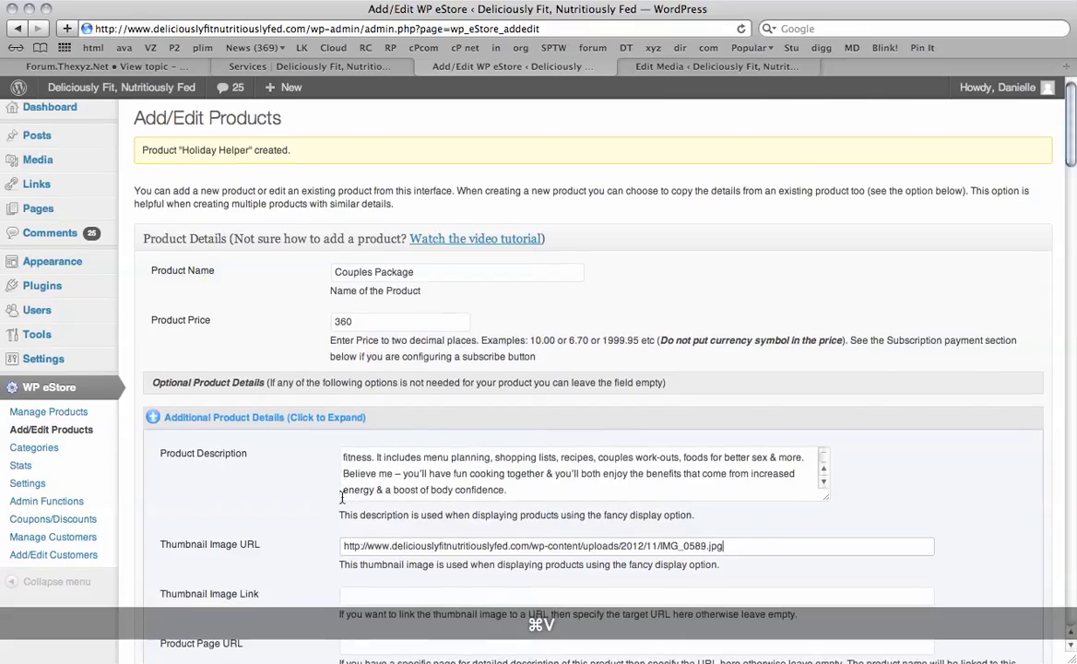
- Scroll to the bottom of the Couples Package form and submit the new product
{"action": "scroll", "scroll_direction": "down", "scroll_amount": 3}
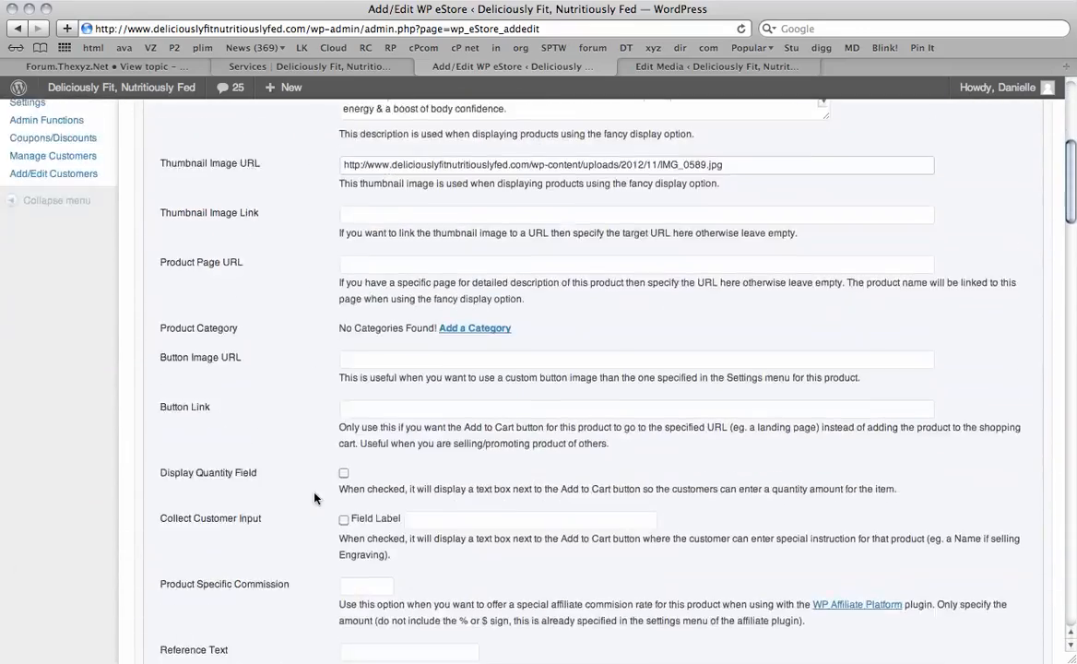
{"action": "scroll", "scroll_direction": "down", "scroll_amount": 3}
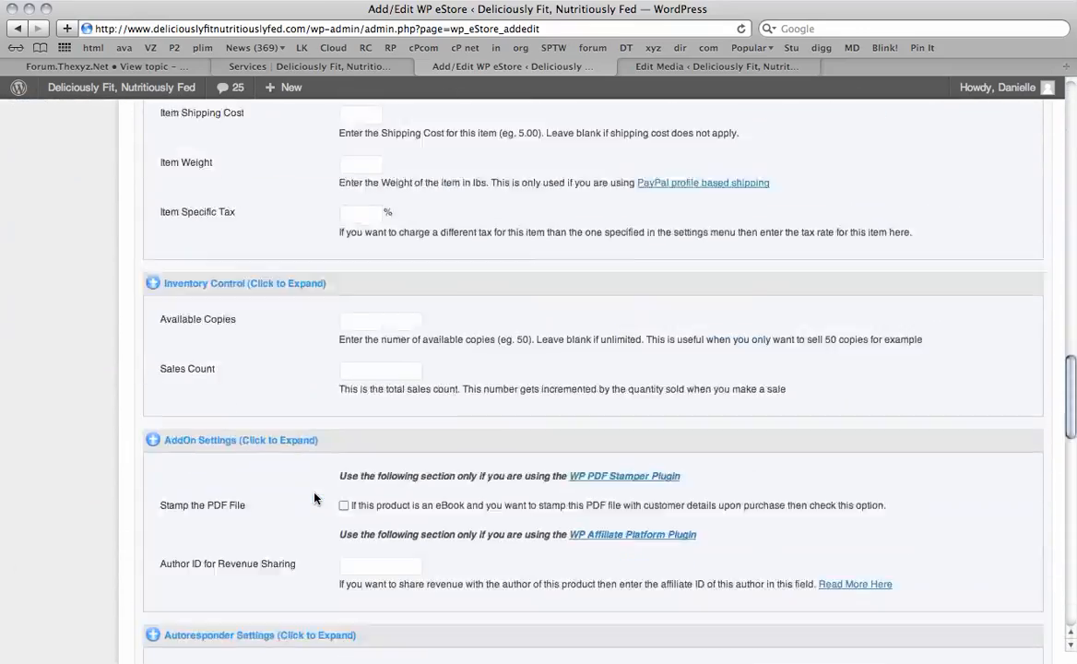
{"action": "scroll", "scroll_direction": "down", "scroll_amount": 3}
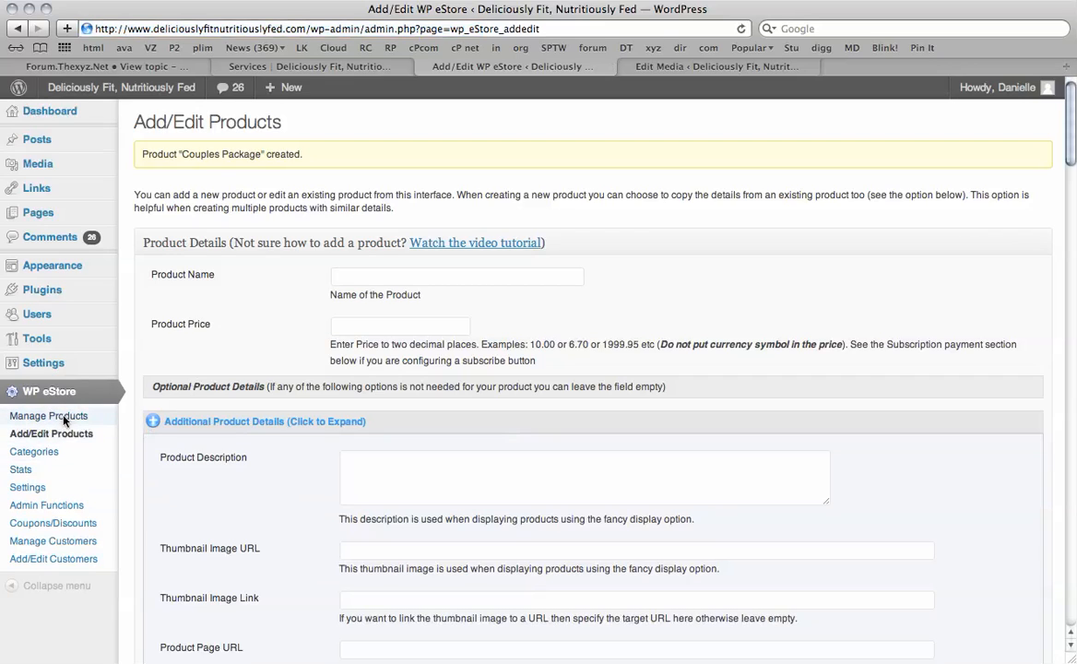
- Check Manage Products lists Couples Package, Holiday Helper and The Basics, then return to Services
{"action": "left_click", "coordinate": [50, 415]}
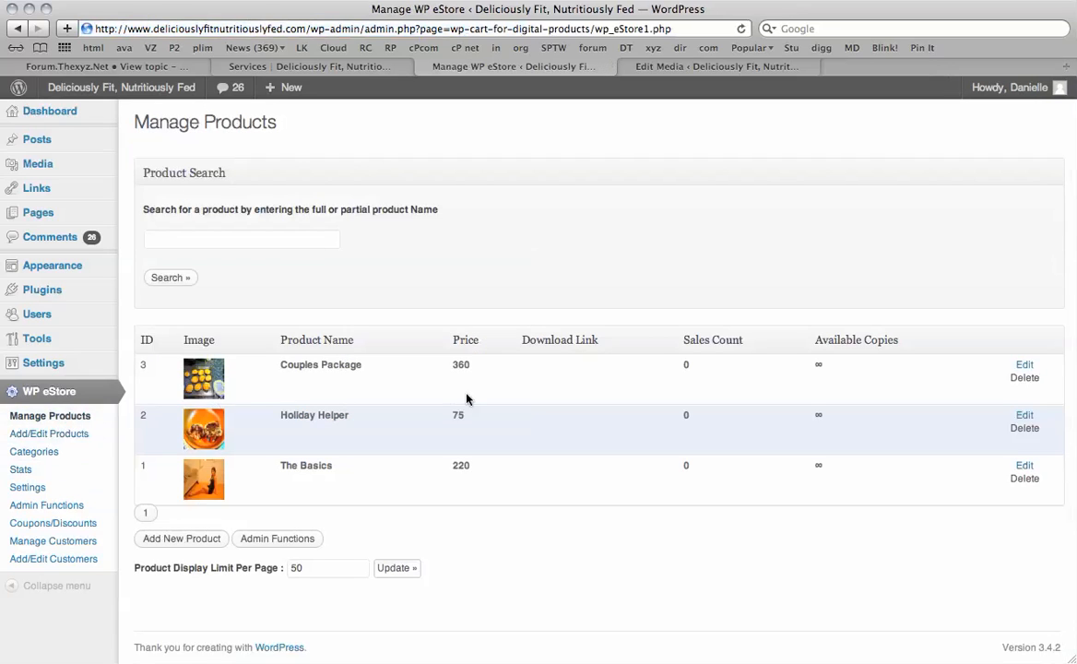
{"action": "mouse_move", "coordinate": [533, 516]}
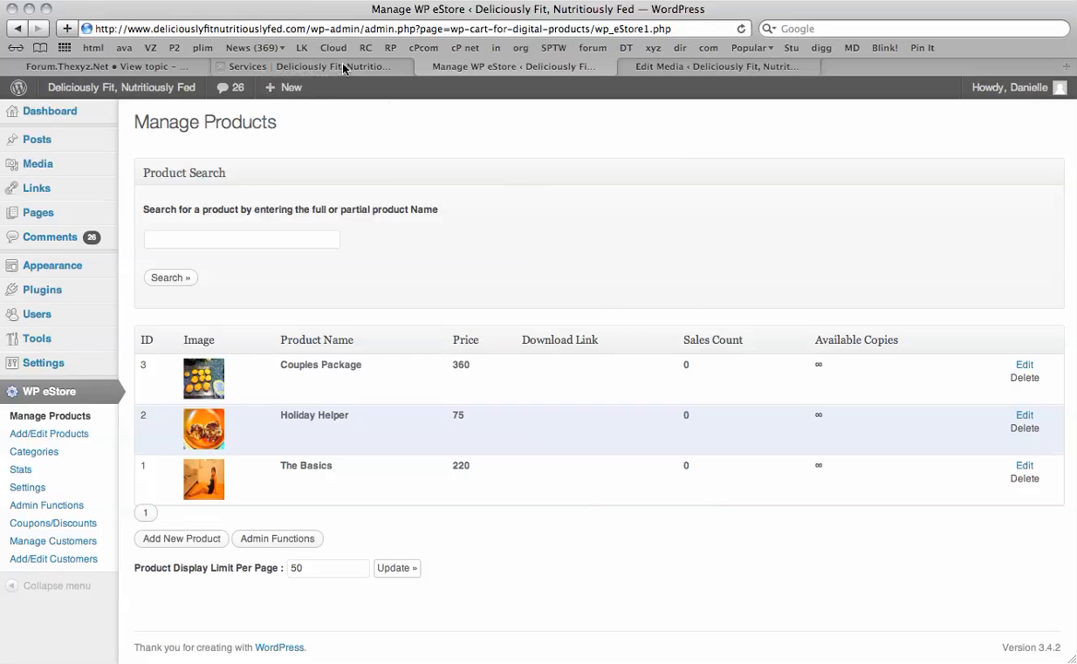
{"action": "left_click", "coordinate": [247, 65]}
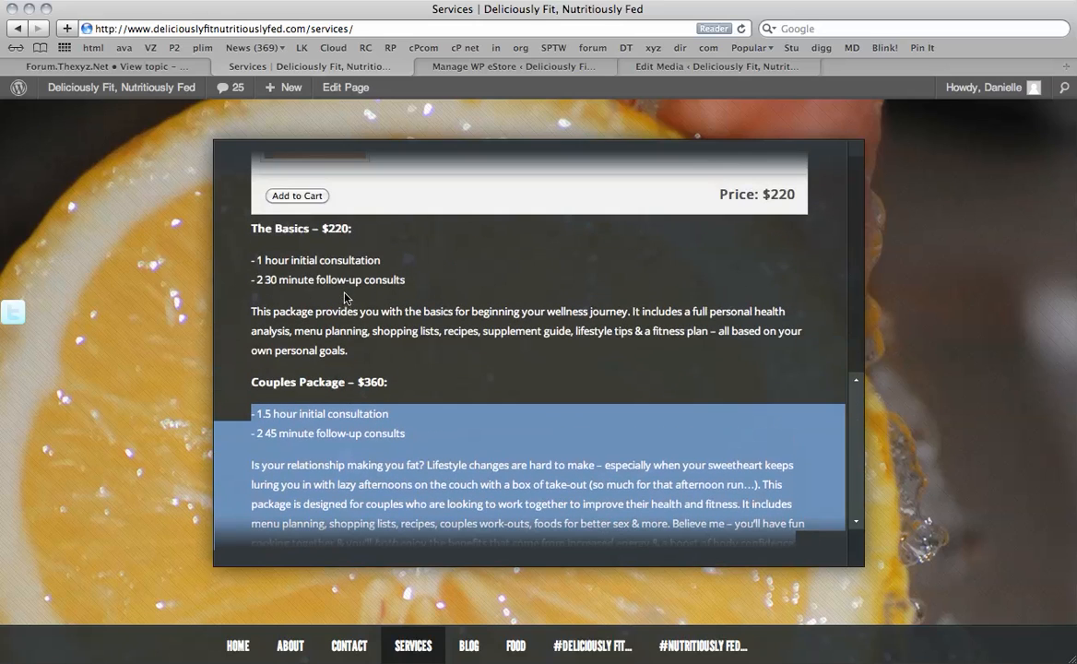
- Update the Services page with [wp_eStore_fancy2] shortcodes for ids 2, 1 and 3, and view it
{"action": "left_click", "coordinate": [345, 87]}
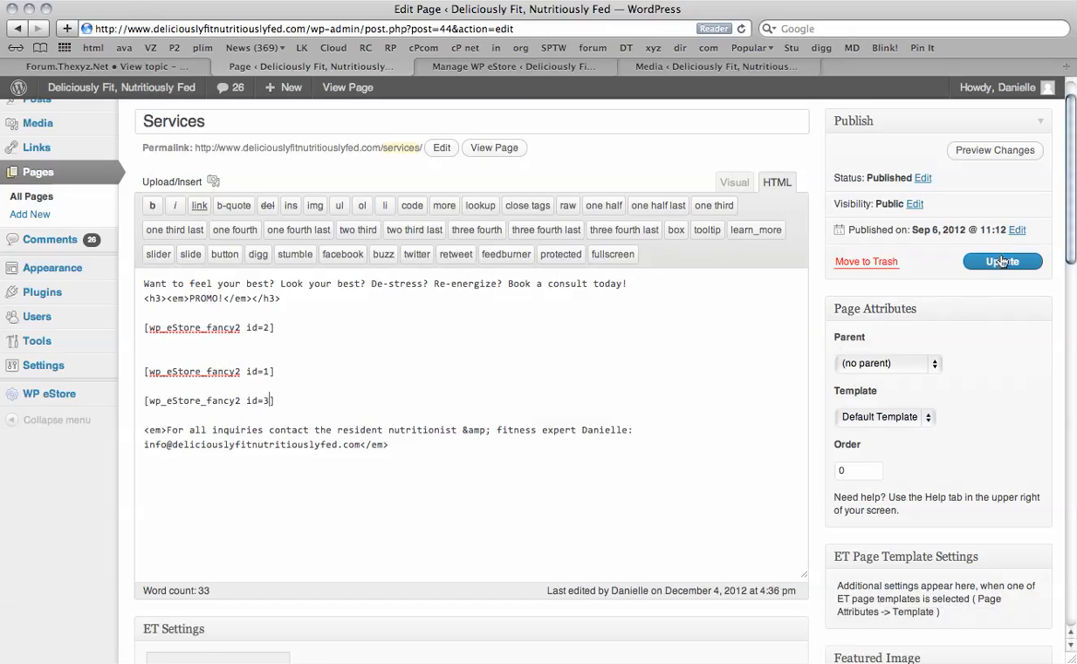
{"action": "left_click", "coordinate": [1002, 262]}
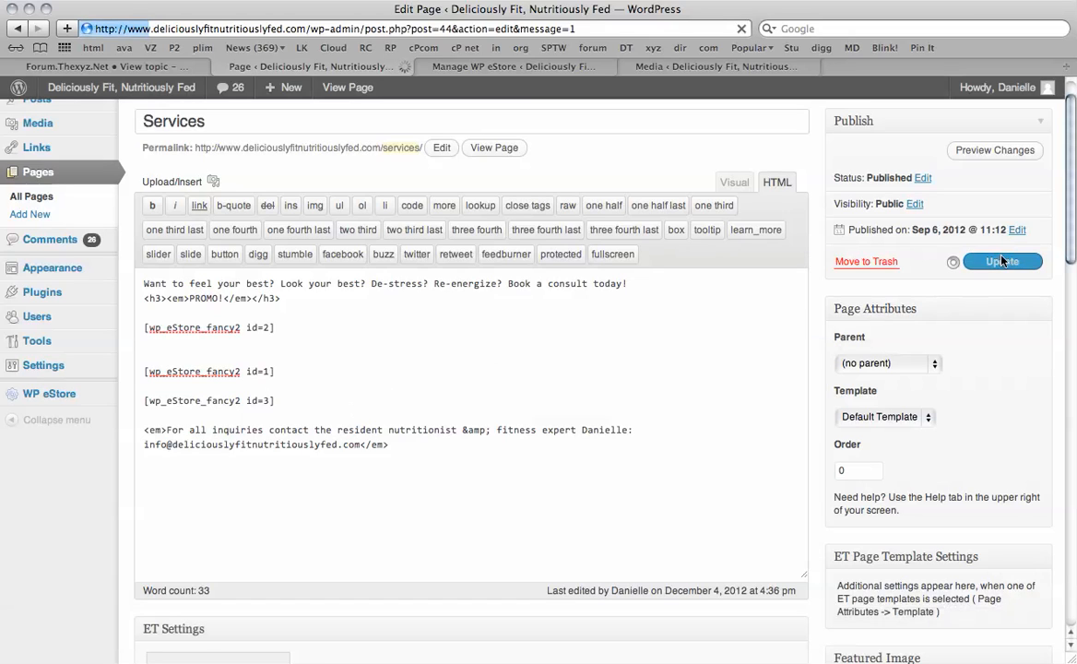
{"action": "left_click", "coordinate": [1002, 261]}
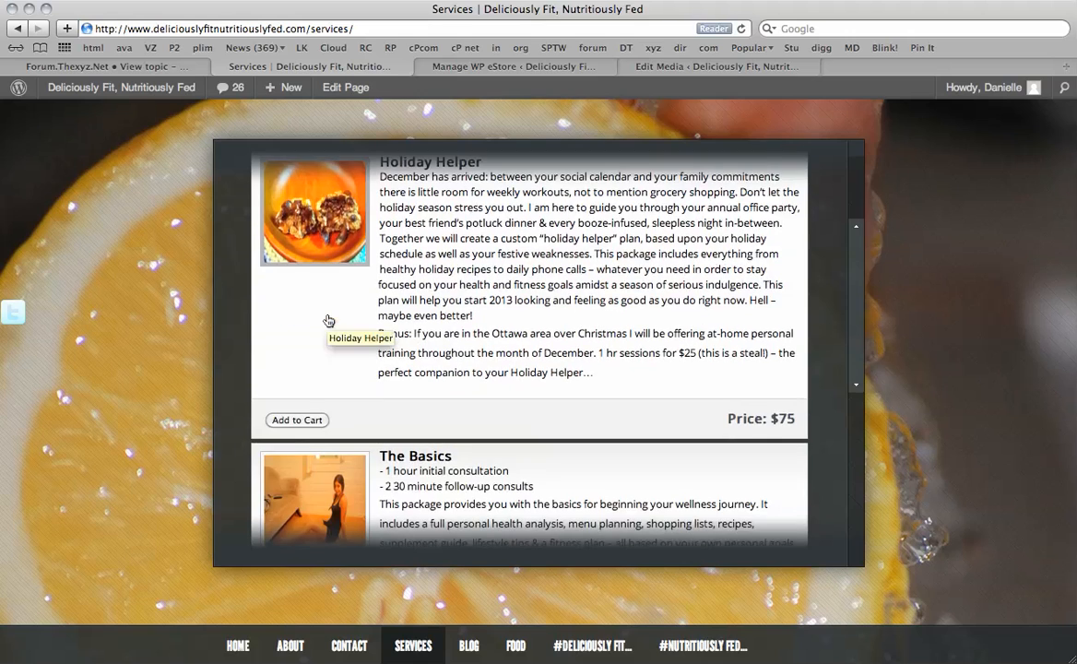
- Scroll past the Holiday Helper, The Basics and Couples Package boxes and add Holiday Helper to cart
{"action": "scroll", "scroll_direction": "down", "scroll_amount": 3}
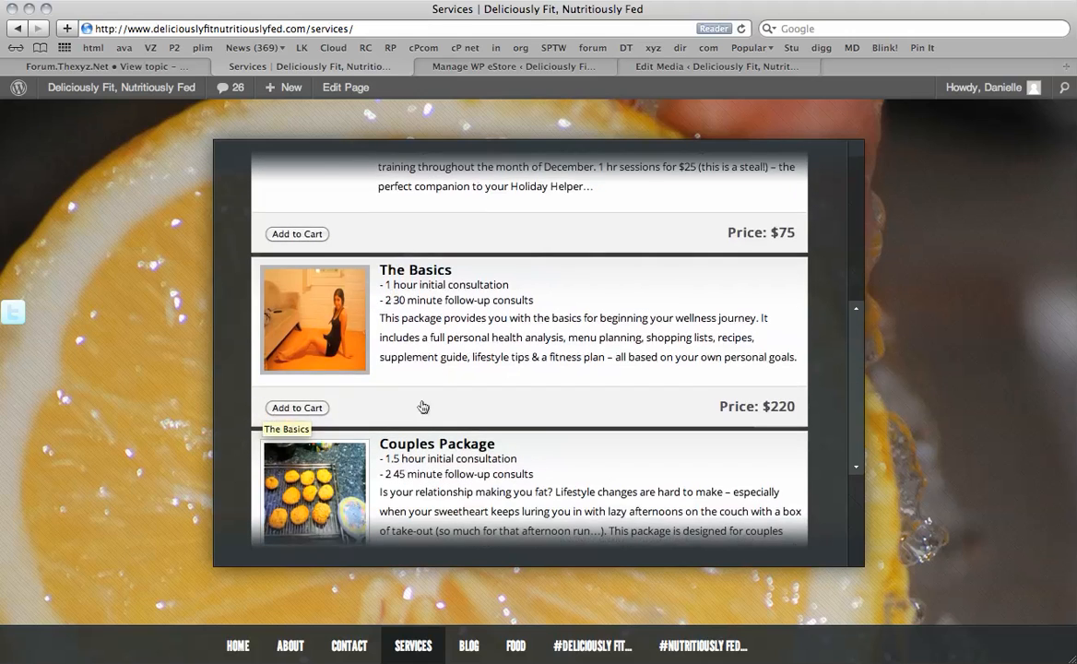
{"action": "scroll", "scroll_direction": "down", "scroll_amount": 3}
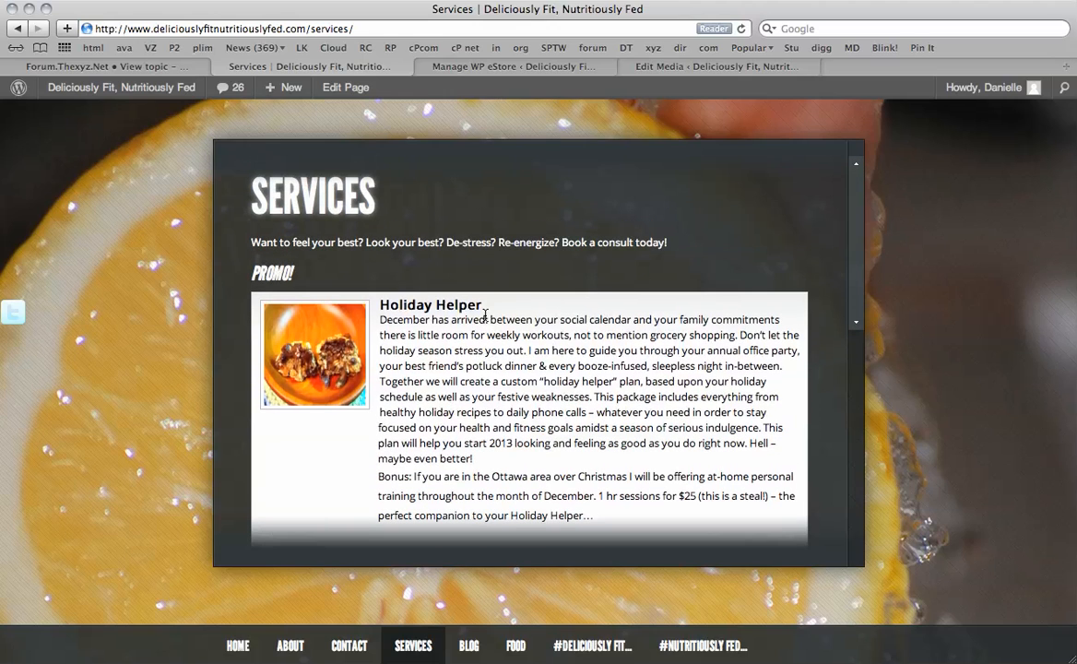
{"action": "scroll", "scroll_direction": "down", "scroll_amount": 3}
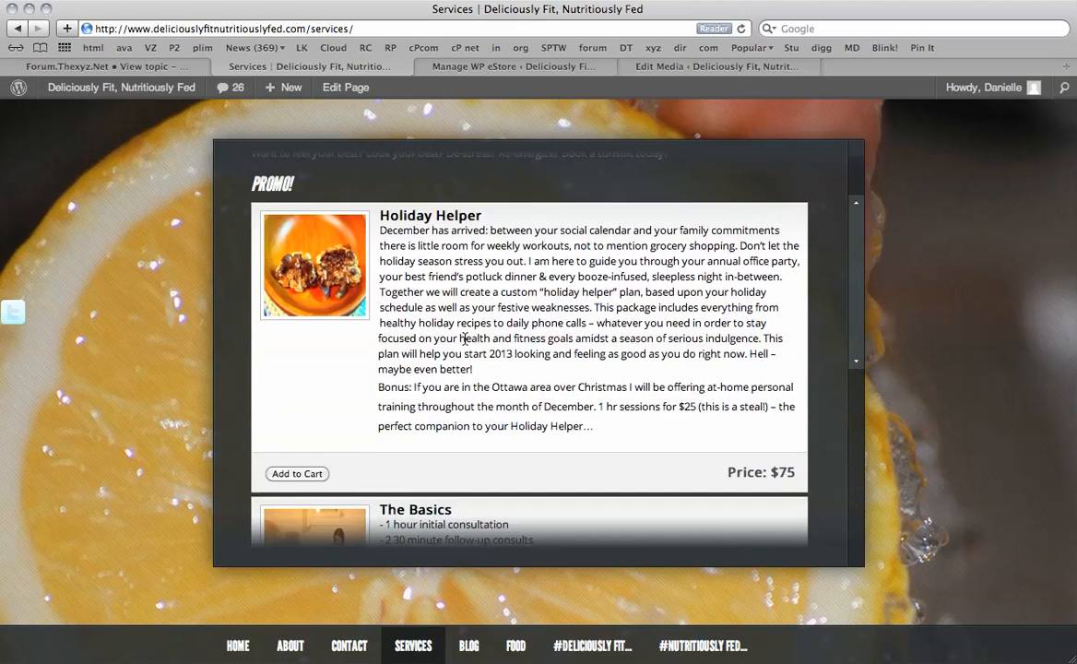
{"action": "left_click", "coordinate": [297, 473]}
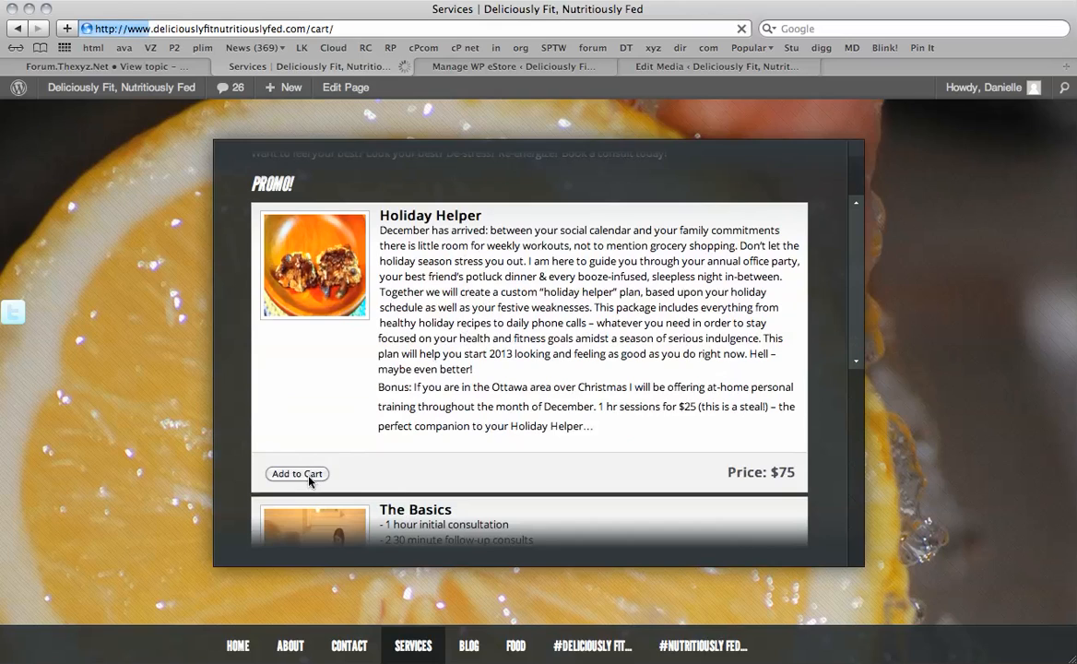
- Check out the $75 Holiday Helper cart with PayPal
{"action": "left_click", "coordinate": [297, 473]}
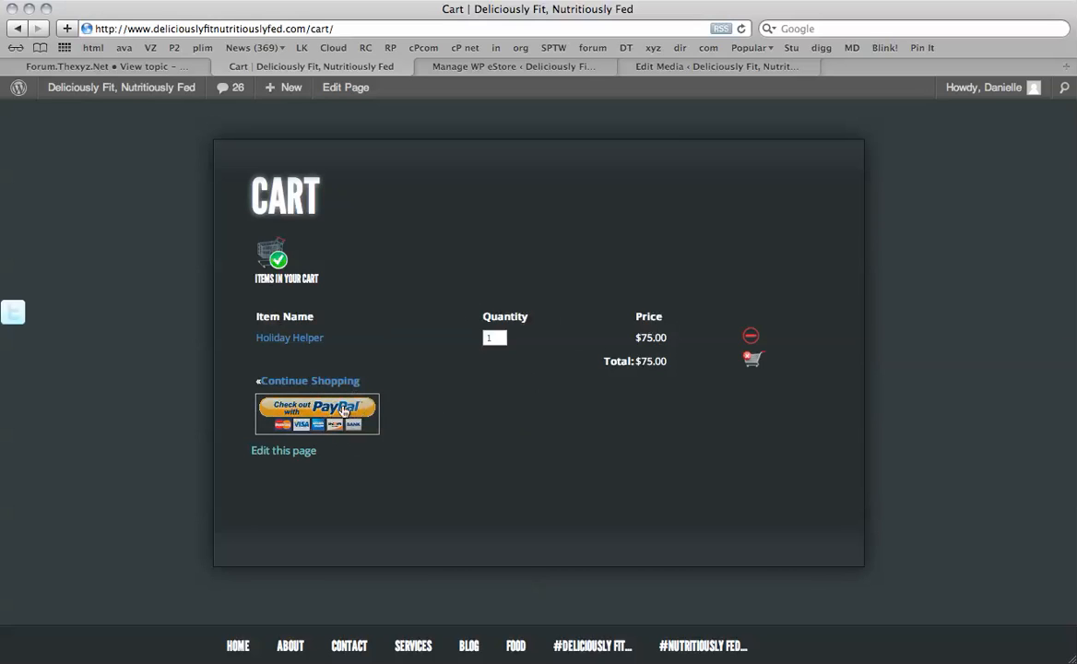
{"action": "left_click", "coordinate": [317, 413]}
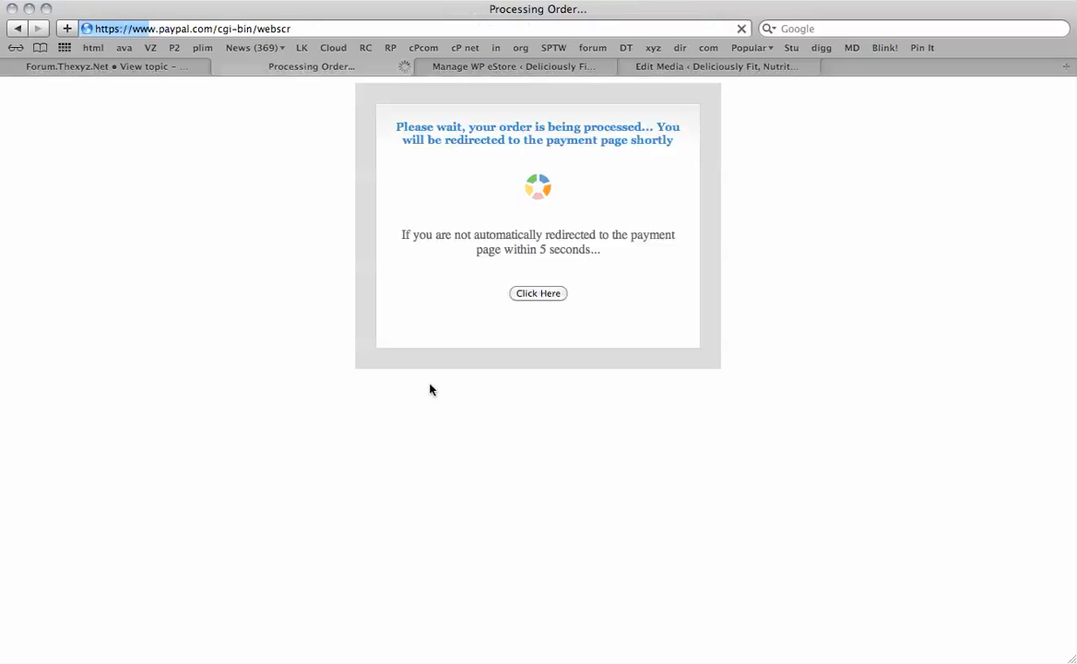